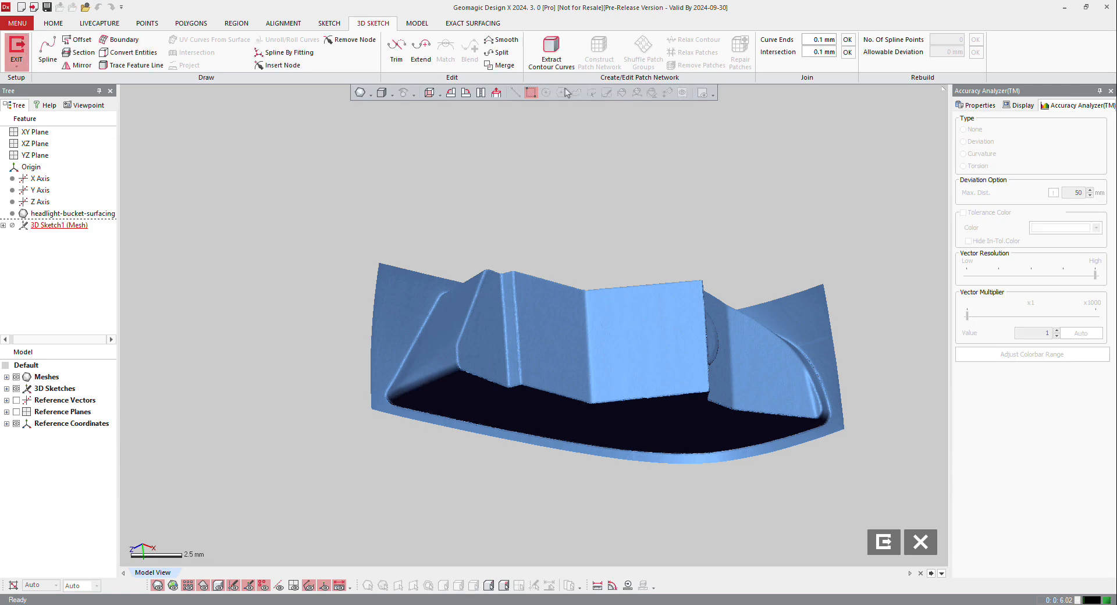
- Run Extract Contour Curves with default sensitivities, preview the regions and accept the curves
{"action": "left_click", "coordinate": [552, 51]}
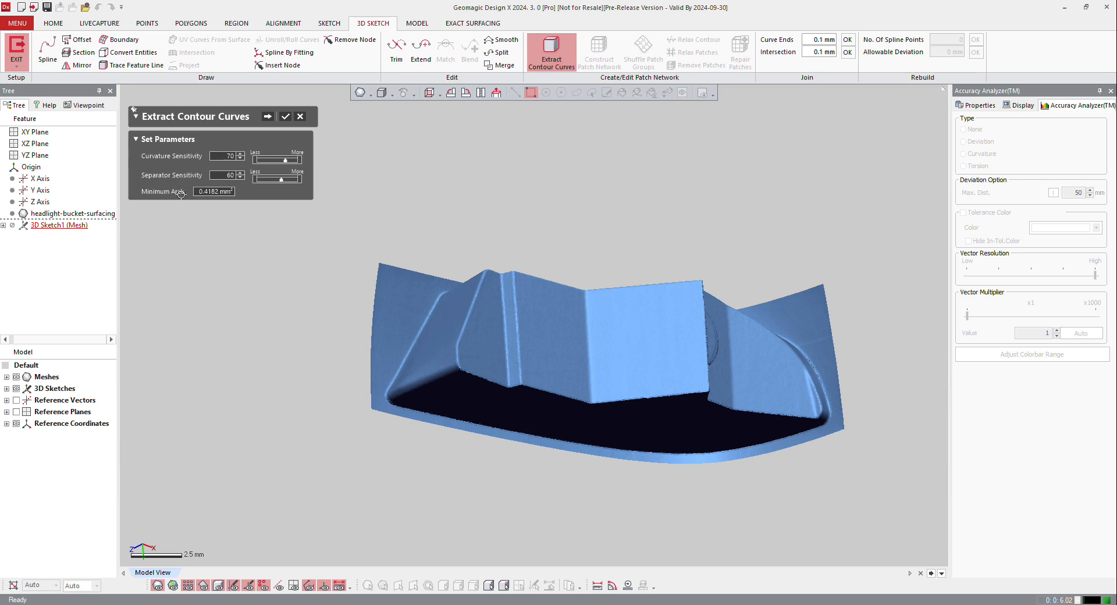
{"action": "left_click", "coordinate": [284, 117]}
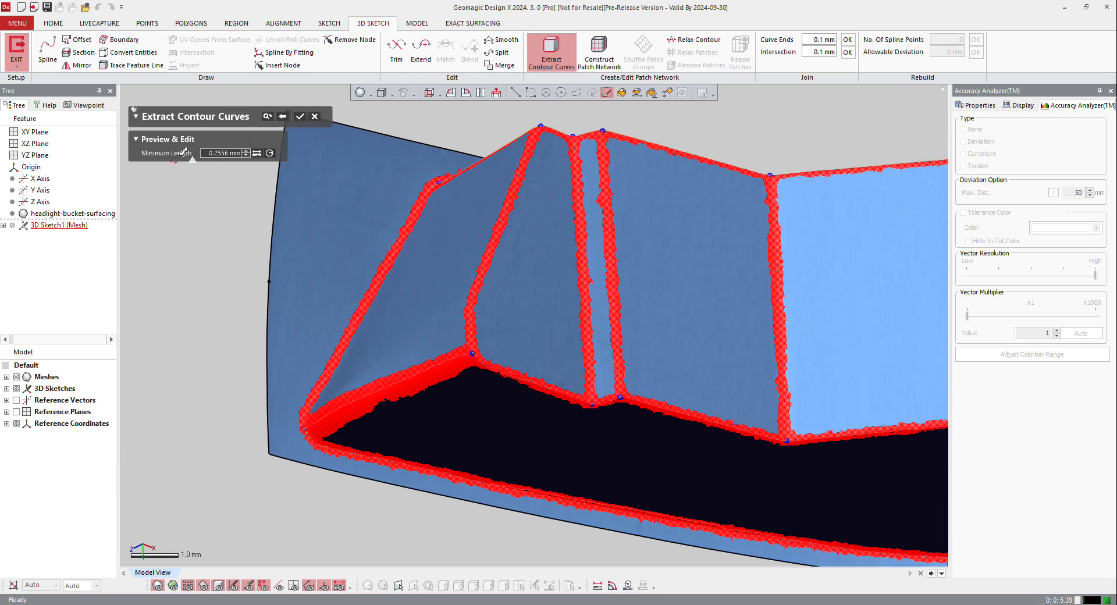
{"action": "left_click", "coordinate": [299, 116]}
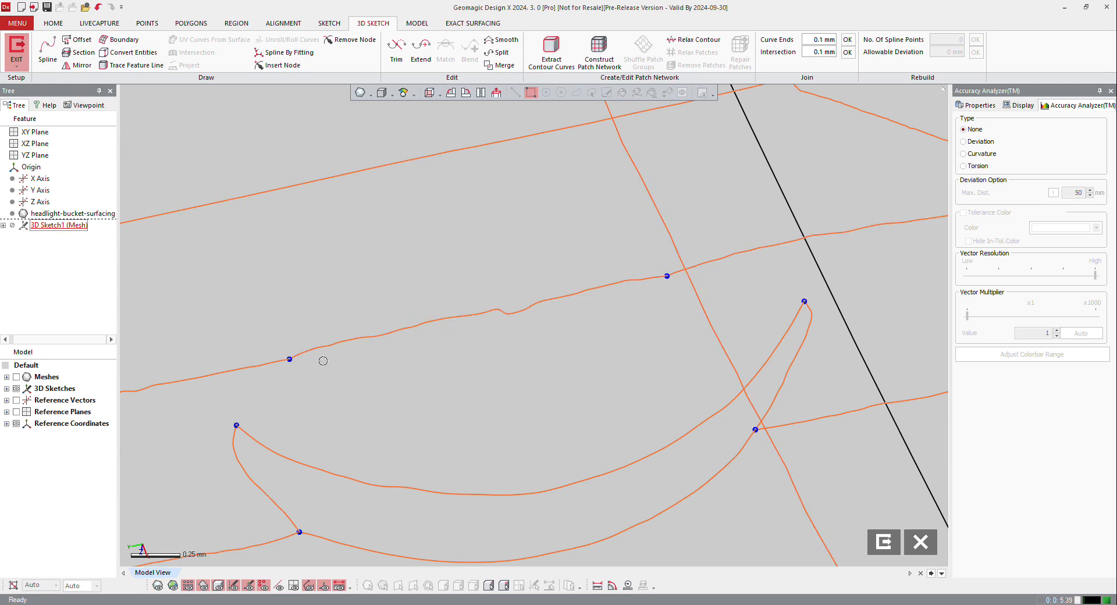
- Start Extend from the Edit tools to lengthen a curve end near the crescent cutout
{"action": "left_click", "coordinate": [500, 65]}
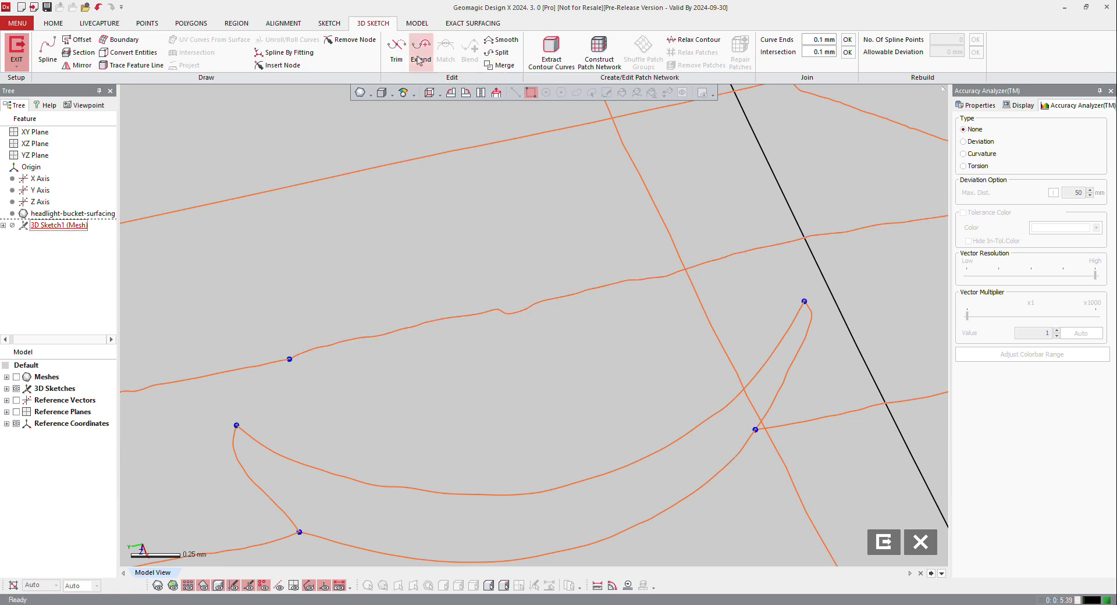
{"action": "left_click", "coordinate": [504, 65]}
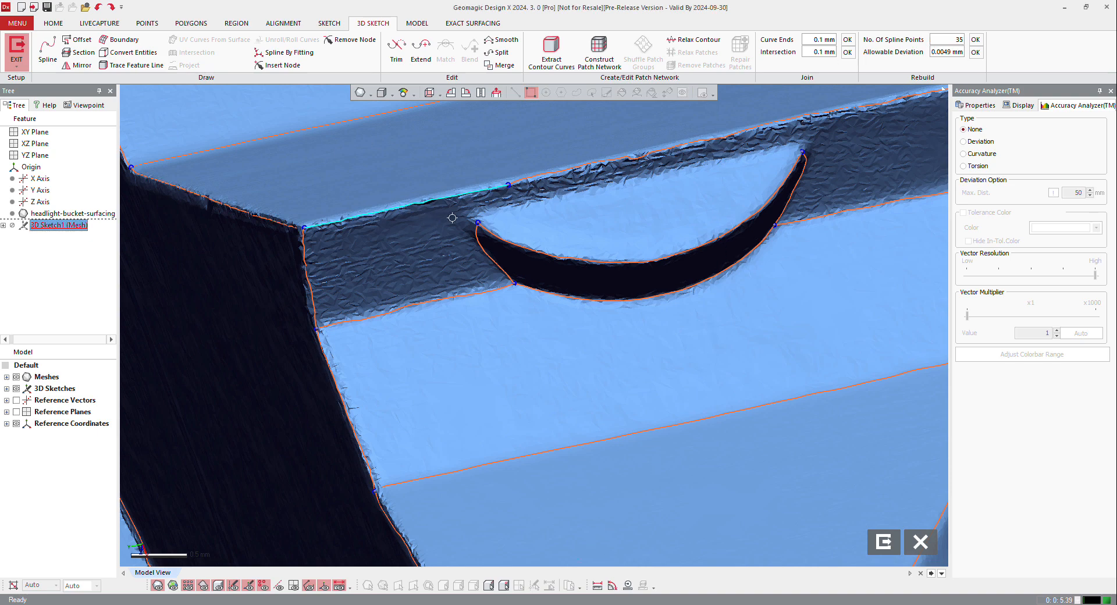
- Rebuild the crescent-edge curve as a 10-point spline and turn toward its upper tip
{"action": "left_click", "coordinate": [472, 23]}
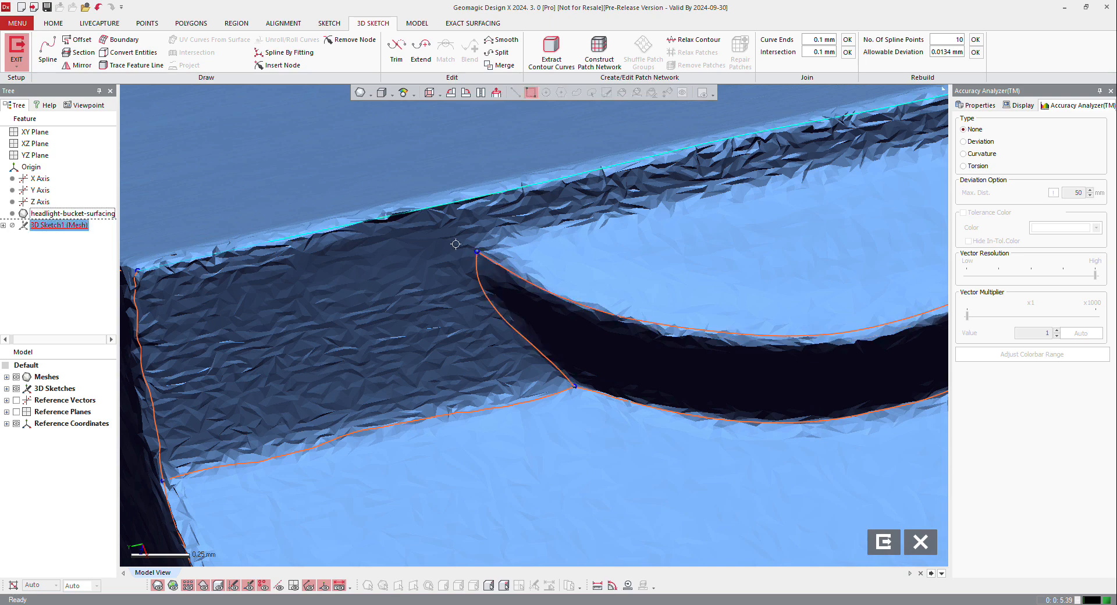
{"action": "left_click_drag", "start_coordinate": [457, 245], "coordinate": [700, 206]}
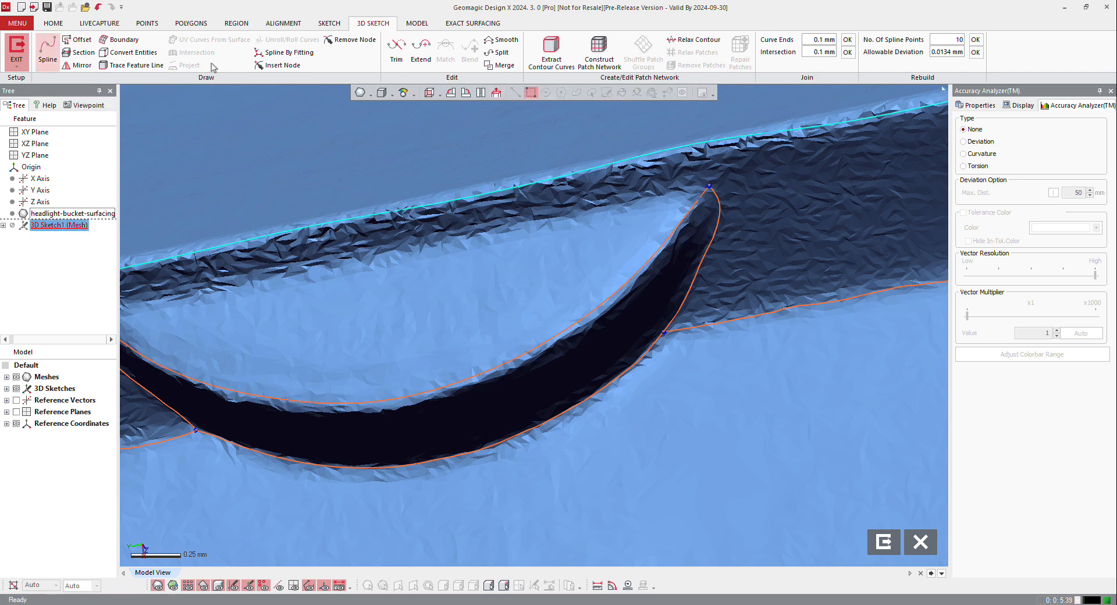
- Draw a Spline on Mesh from the crescent's upper tip to the top edge
{"action": "left_click", "coordinate": [44, 49]}
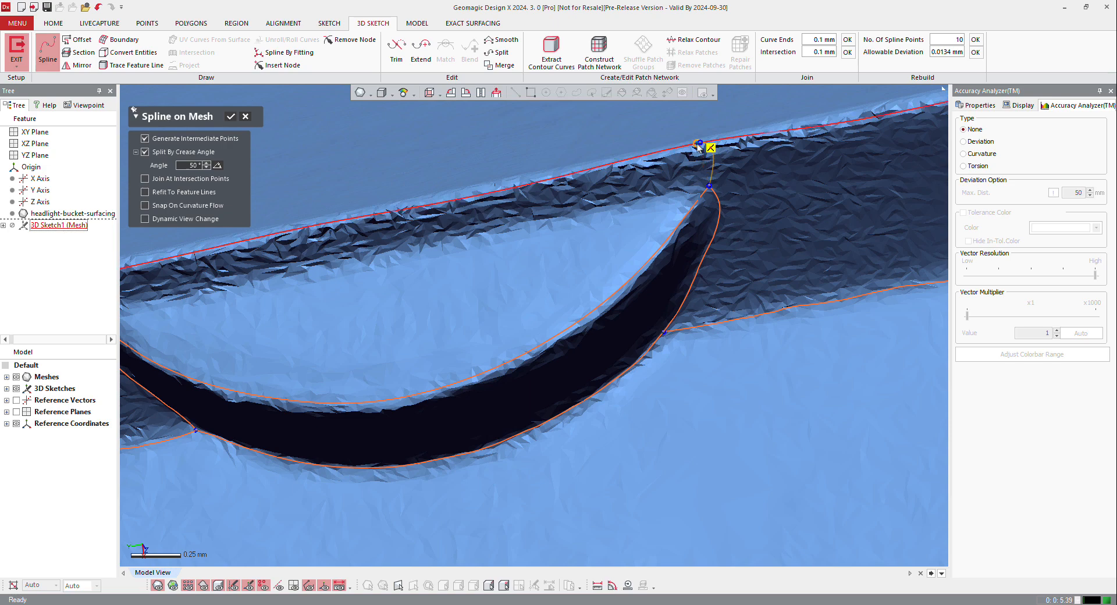
{"action": "left_click_drag", "start_coordinate": [499, 285], "coordinate": [518, 261]}
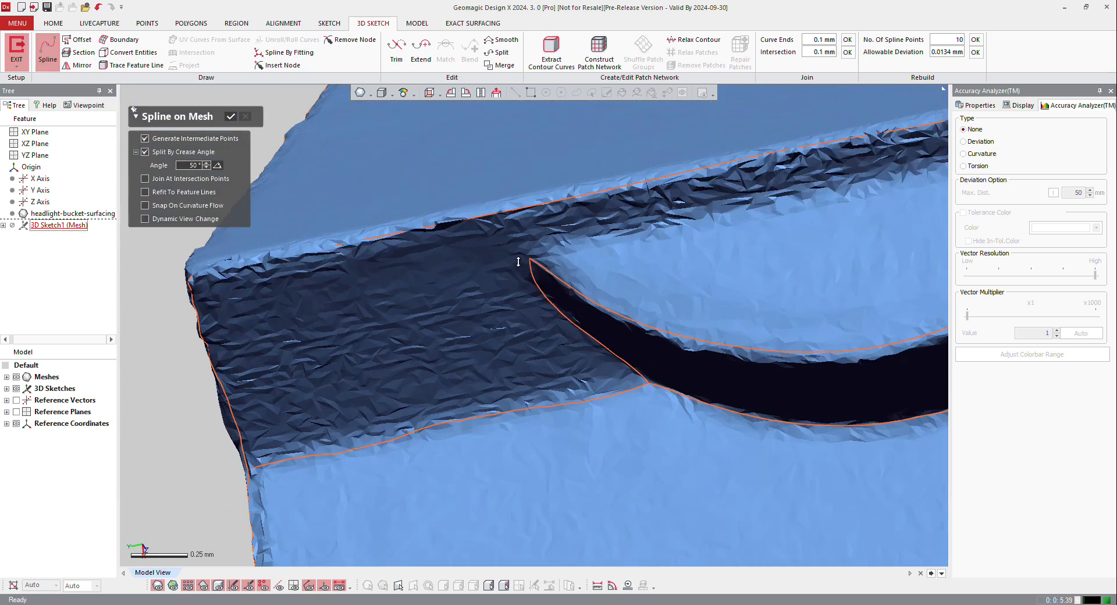
{"action": "left_click", "coordinate": [522, 217]}
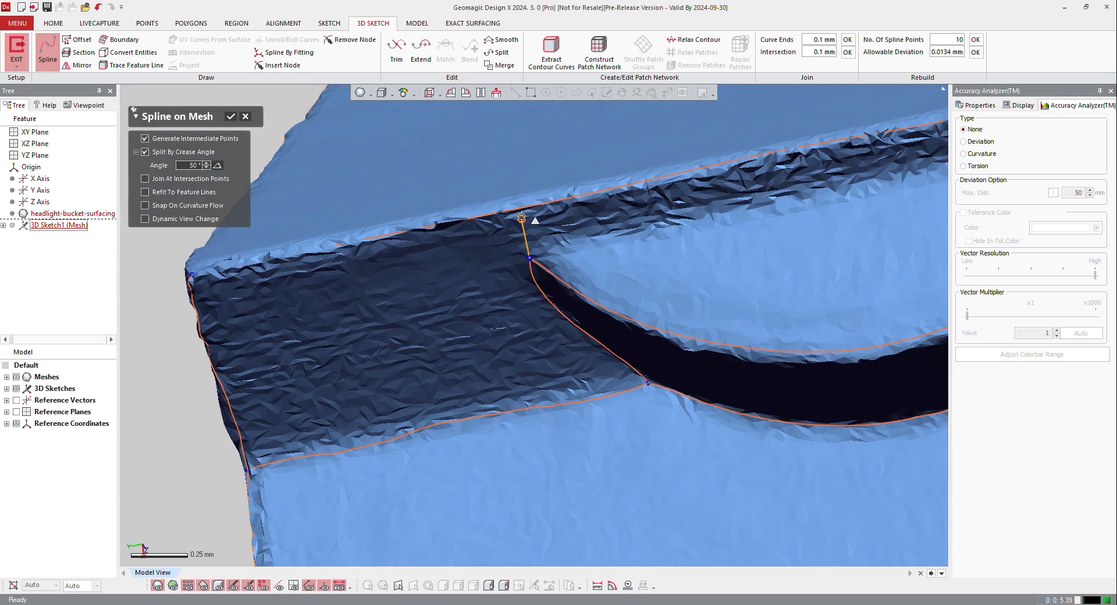
{"action": "left_click_drag", "start_coordinate": [523, 218], "coordinate": [539, 259]}
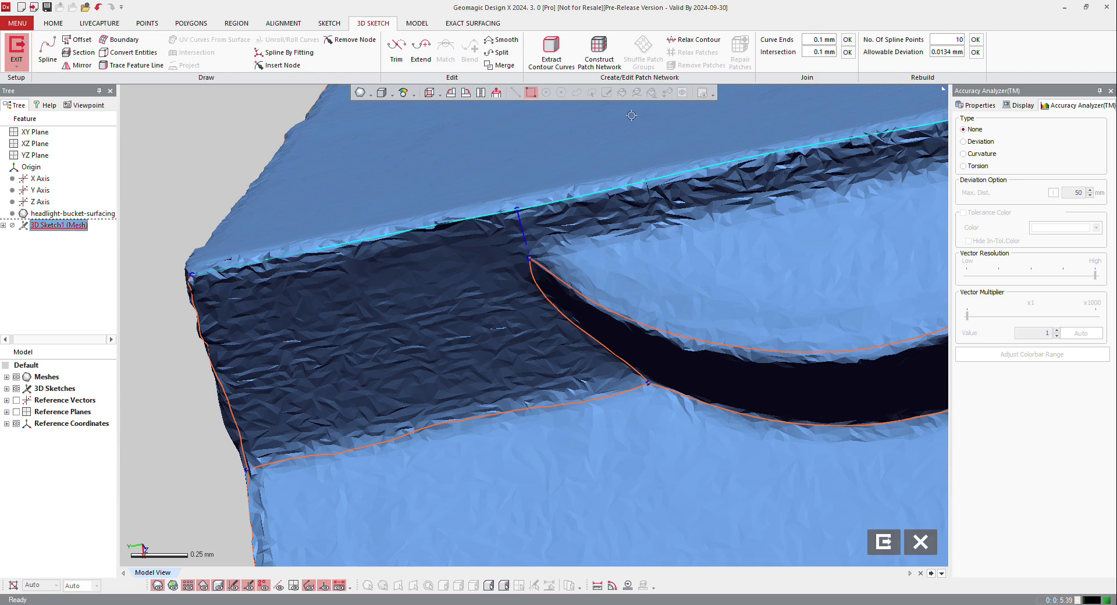
- Split the top edge curve at its intersection with the connector and trim the excess piece
{"action": "left_click", "coordinate": [501, 52]}
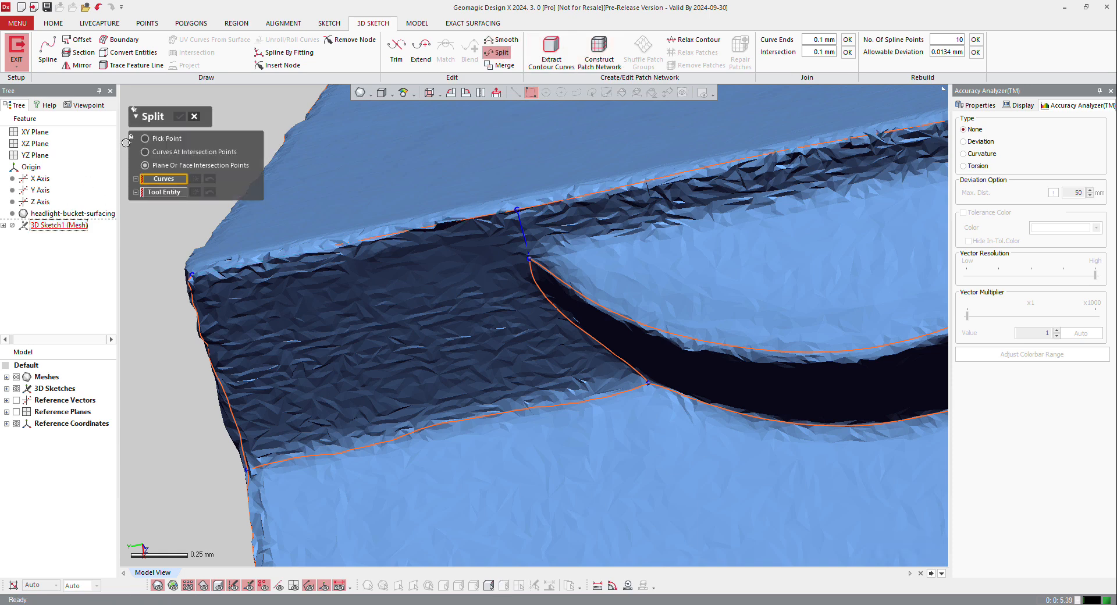
{"action": "left_click", "coordinate": [145, 151]}
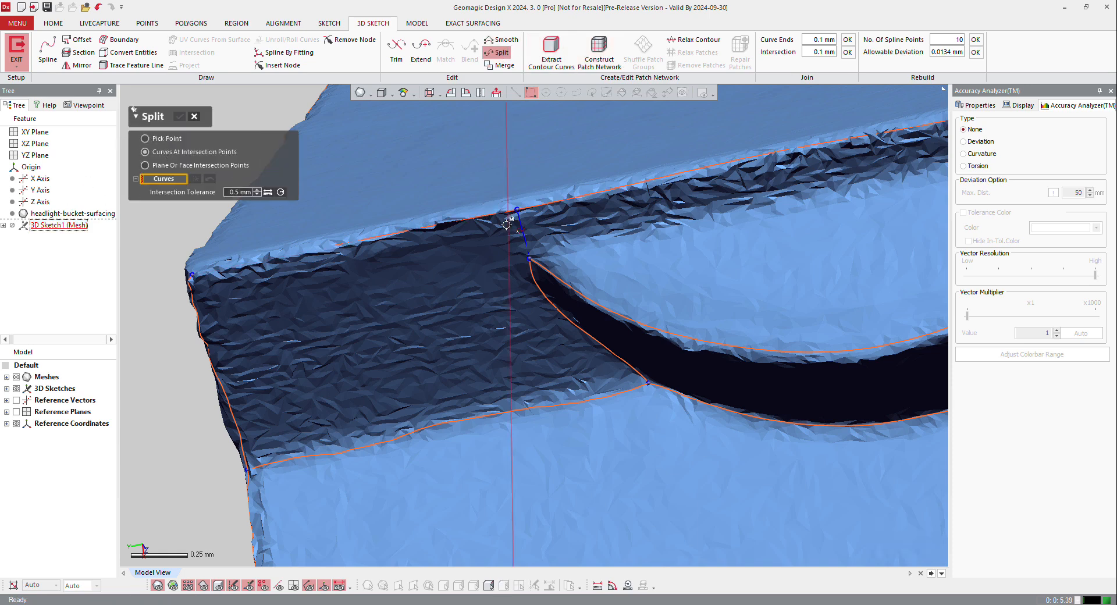
{"action": "left_click", "coordinate": [508, 225]}
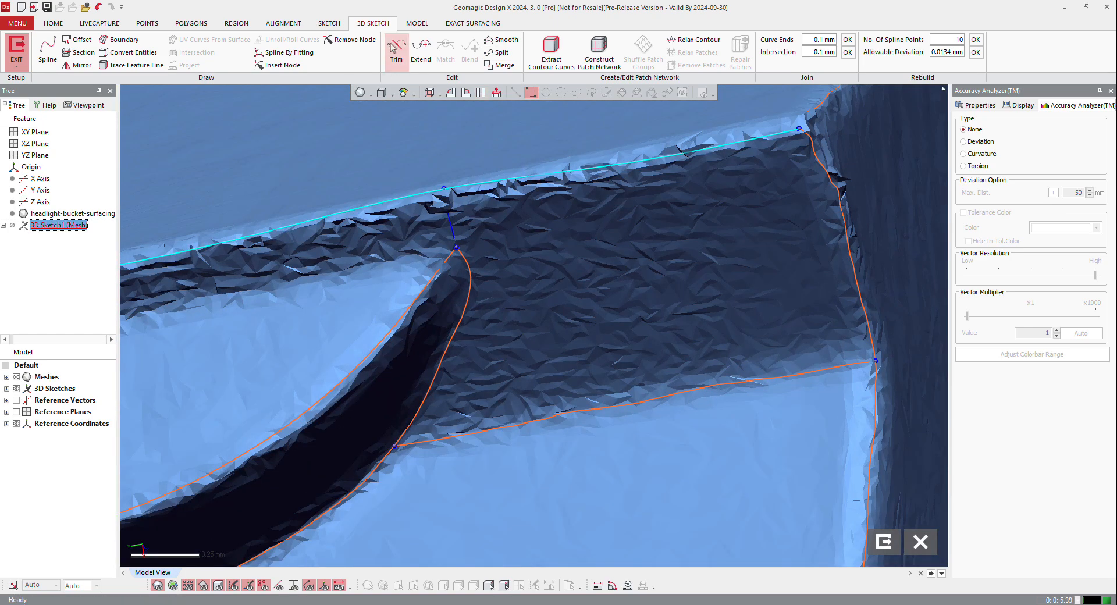
{"action": "left_click", "coordinate": [503, 52]}
{"action": "type", "text": "0.25"}
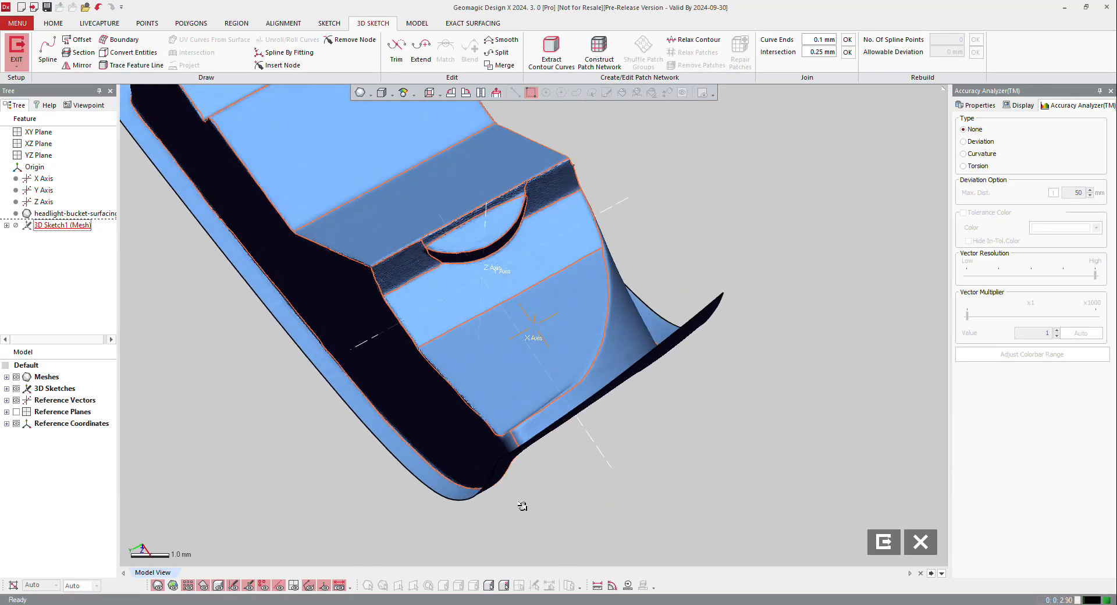
- Draw dividing splines across the inner face from near the crescent to the lower edge
{"action": "left_click_drag", "start_coordinate": [522, 506], "coordinate": [556, 411]}
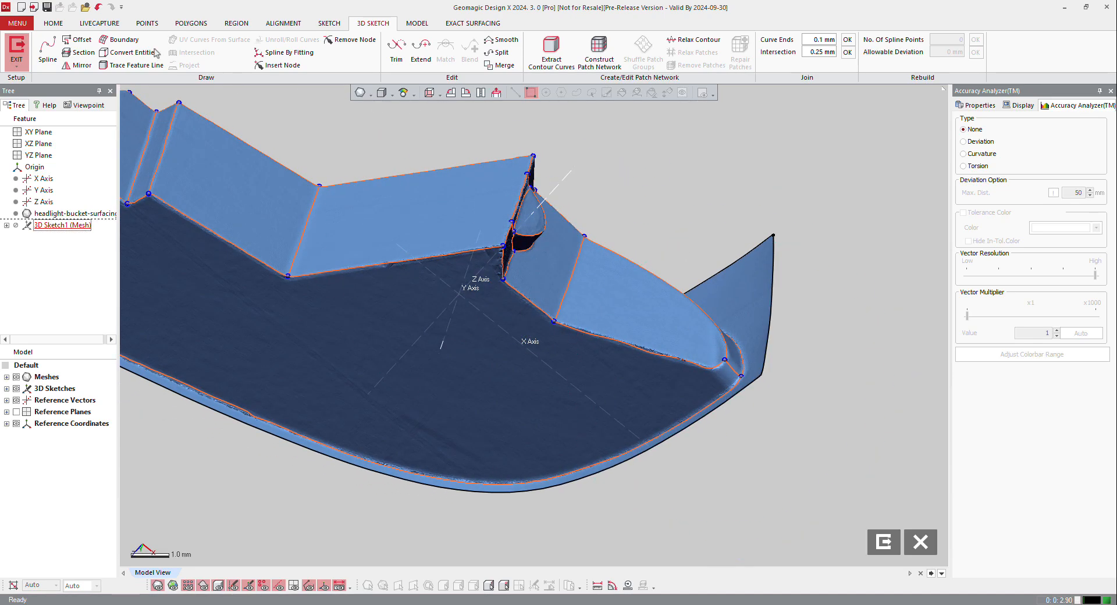
{"action": "left_click", "coordinate": [45, 51]}
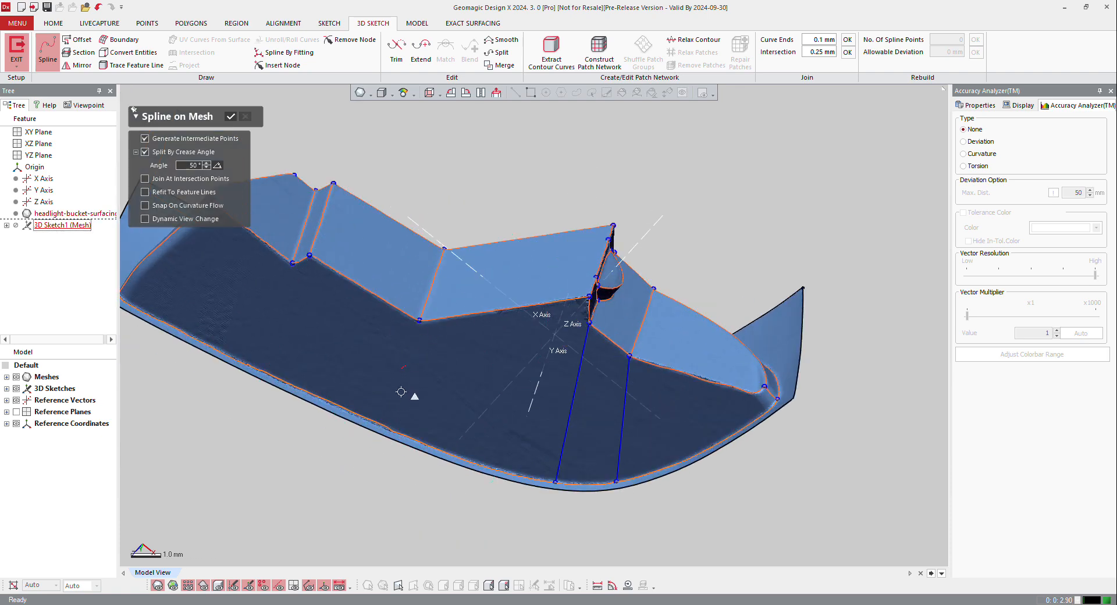
{"action": "left_click", "coordinate": [419, 338]}
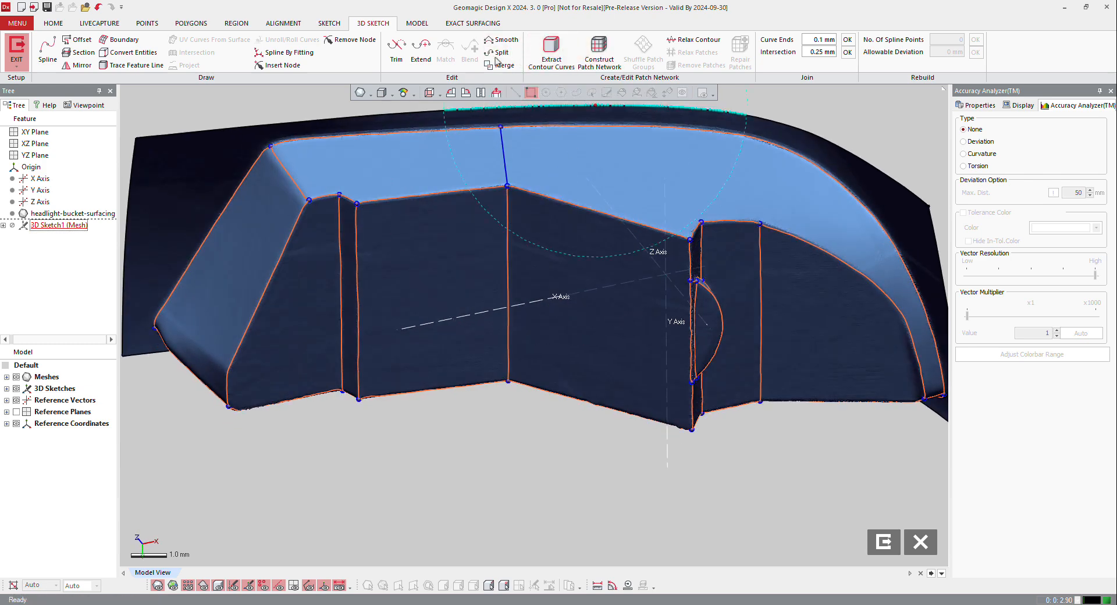
- Merge the crossing curve segments near the lower edge and toggle mesh region display
{"action": "left_click", "coordinate": [501, 52]}
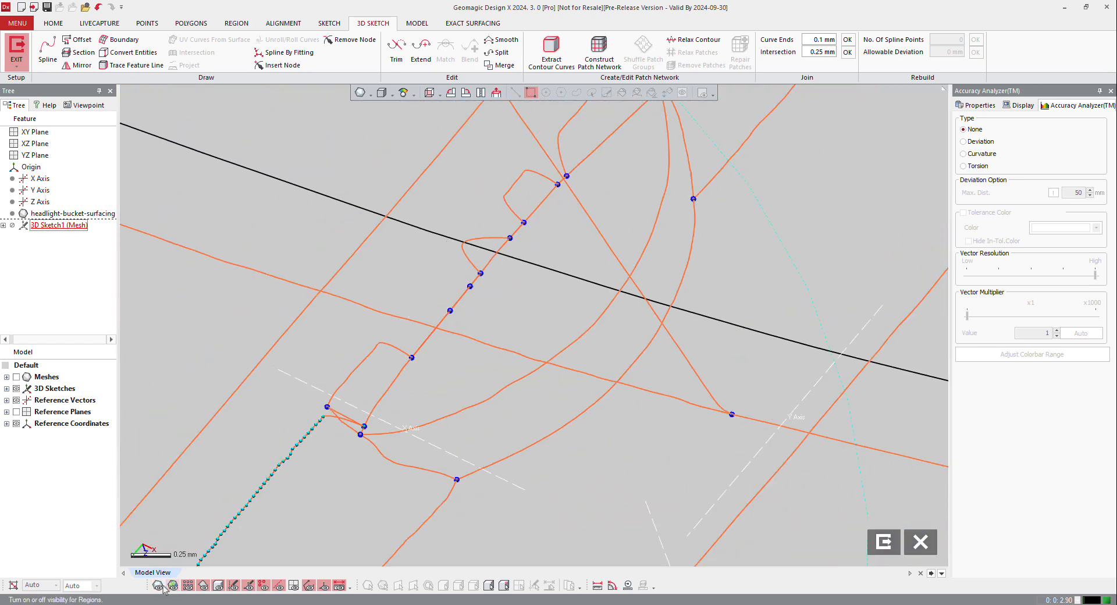
{"action": "left_click", "coordinate": [158, 587]}
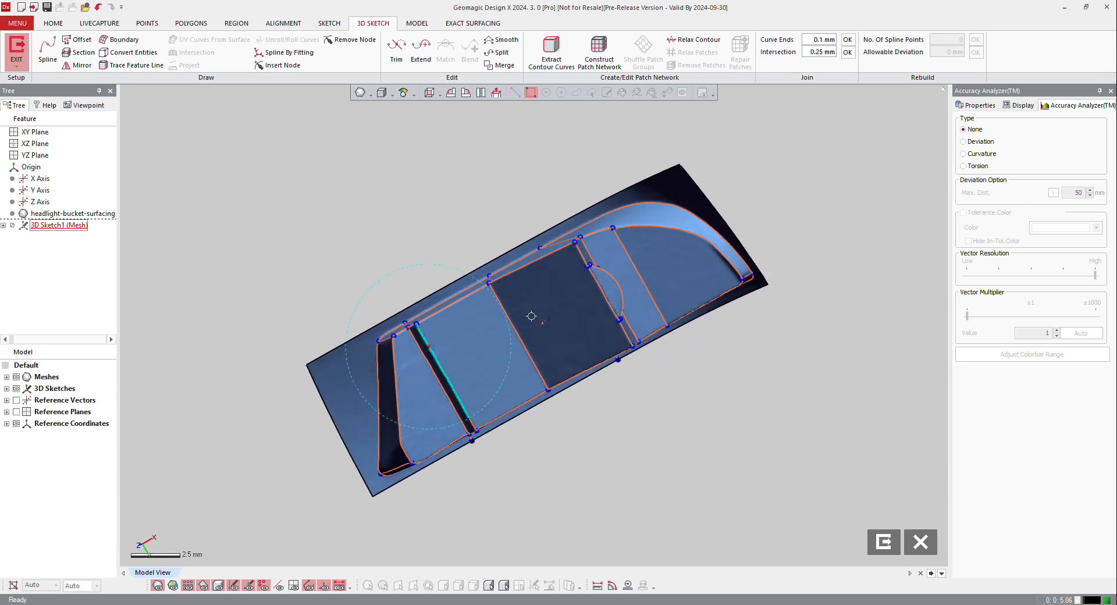
- Construct the patch network over the bucket with Auto Estimate
{"action": "left_click", "coordinate": [599, 51]}
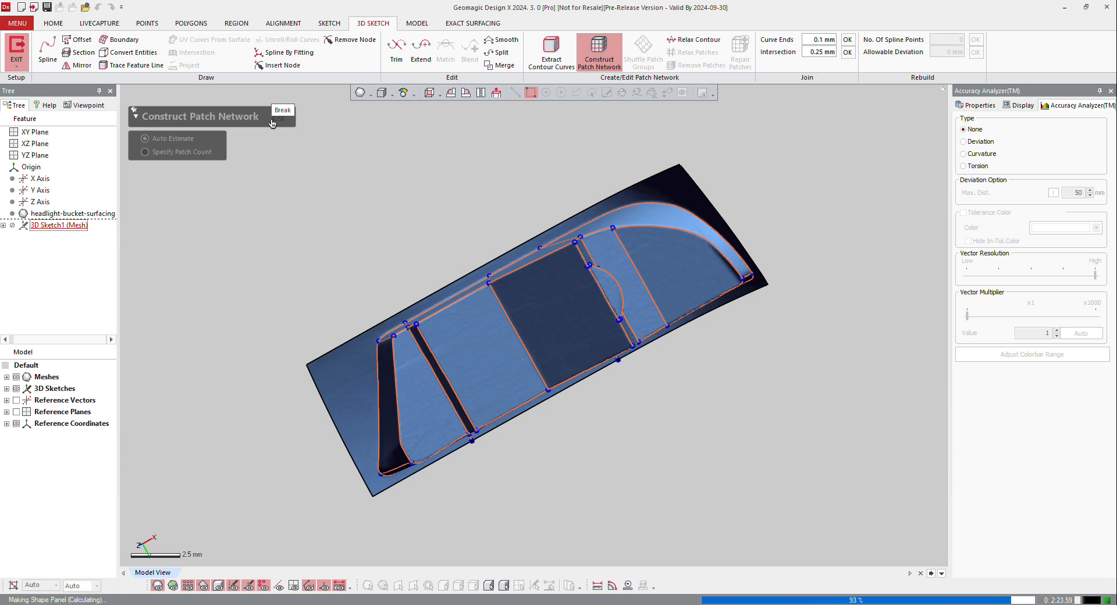
{"action": "left_click", "coordinate": [170, 139]}
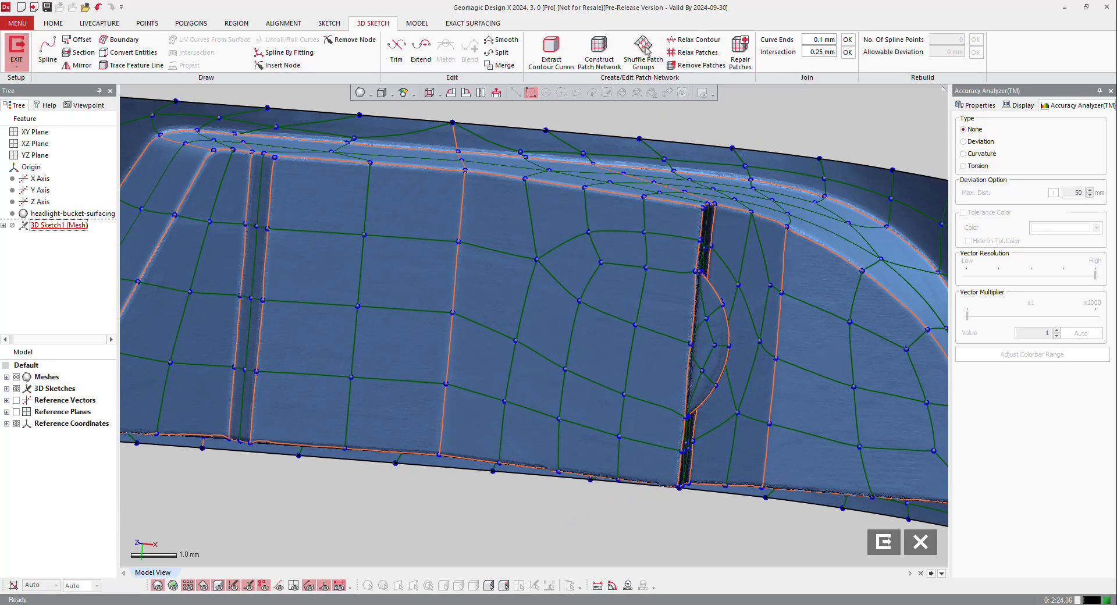
- Shuffle Patch Groups on the panel beside the crescent, apply, and dismiss the intersecting-paths warning
{"action": "left_click", "coordinate": [642, 51]}
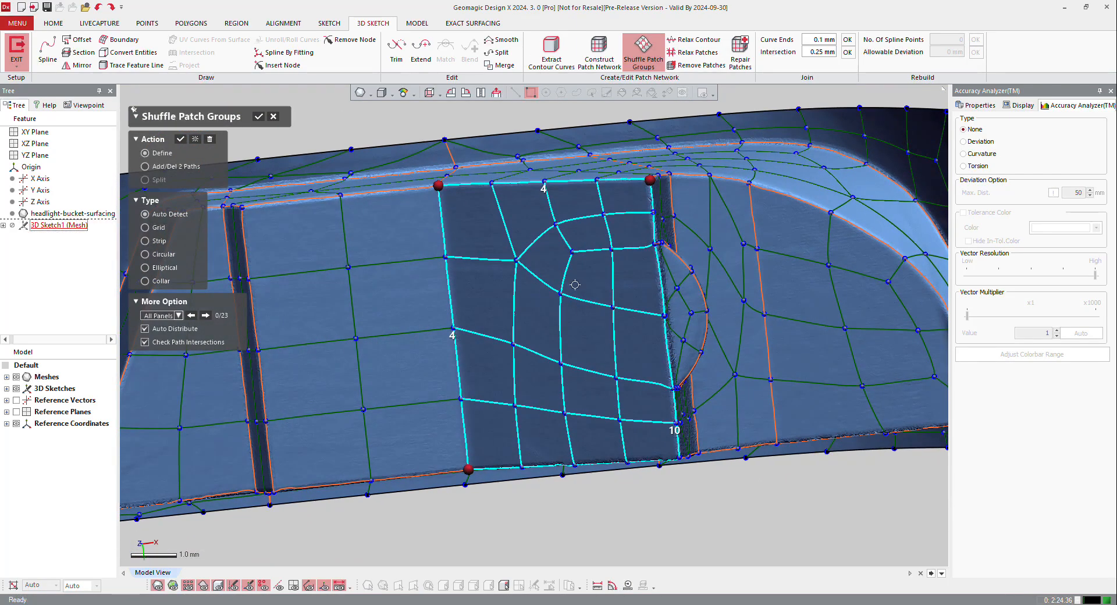
{"action": "left_click_drag", "start_coordinate": [575, 285], "coordinate": [570, 327]}
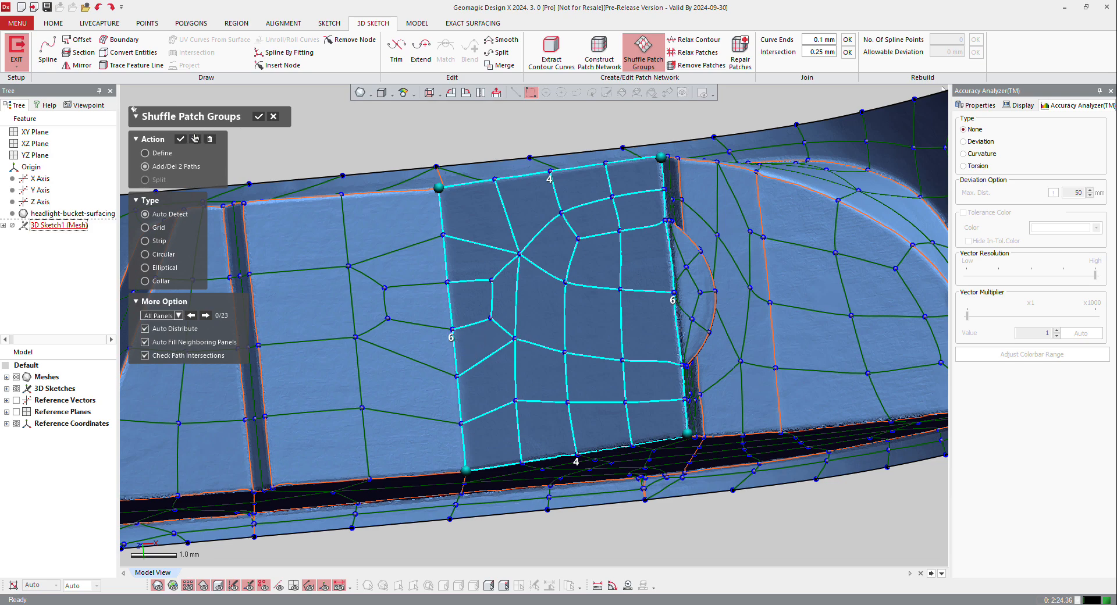
{"action": "left_click", "coordinate": [195, 138]}
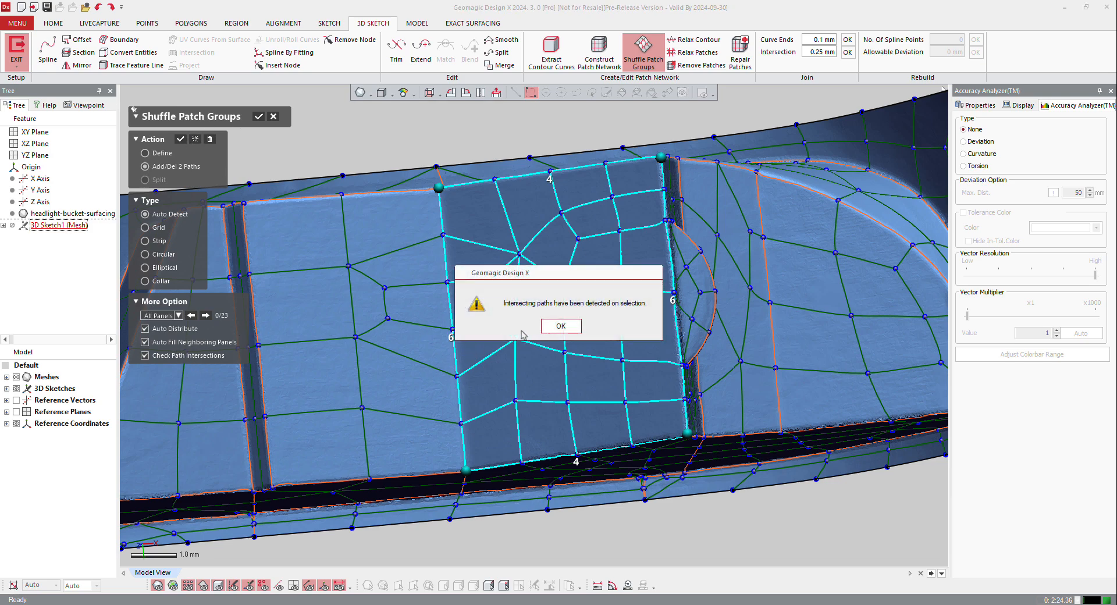
{"action": "left_click", "coordinate": [560, 326]}
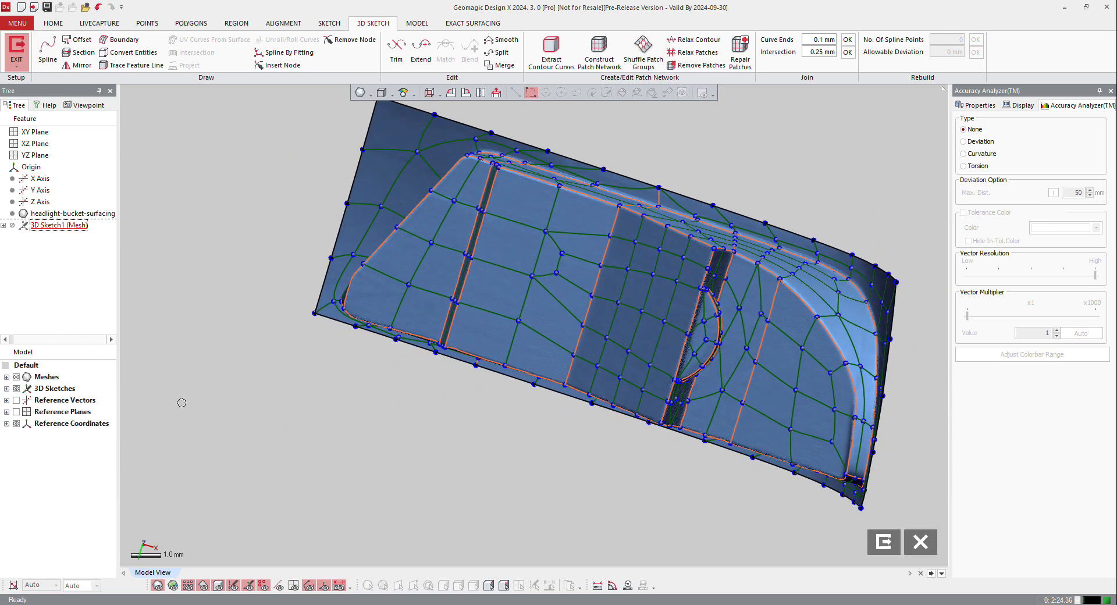
{"action": "left_click", "coordinate": [421, 46]}
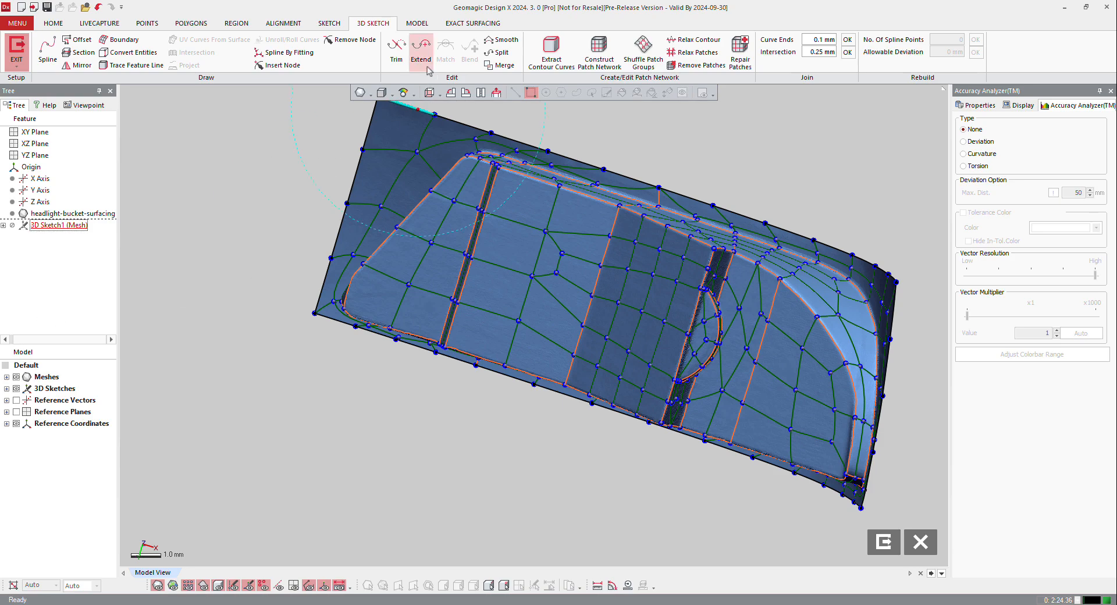
{"action": "left_click", "coordinate": [597, 52]}
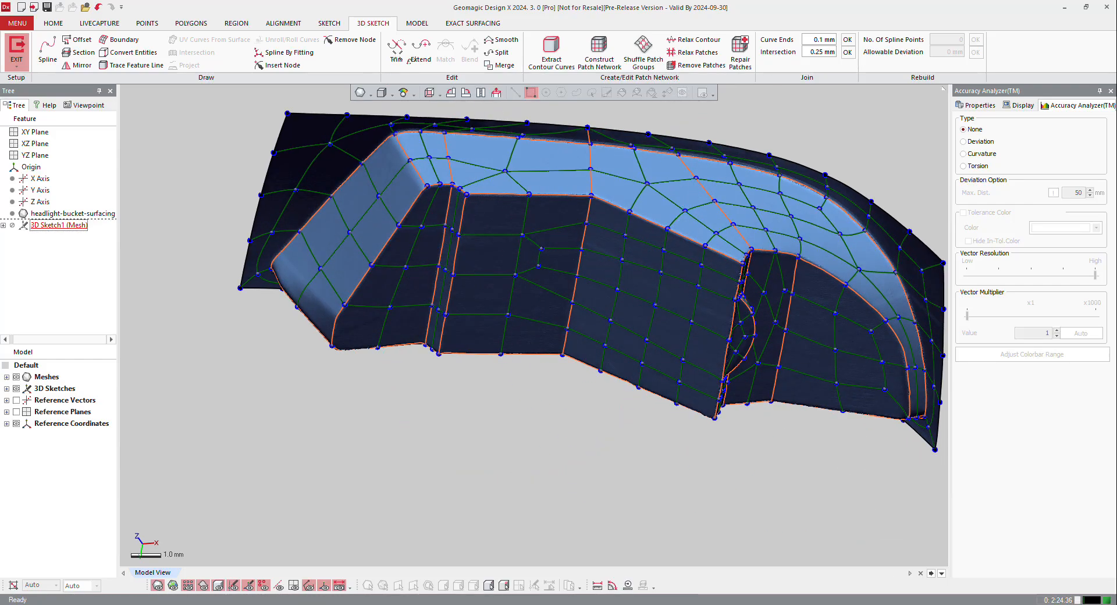
- Fit adaptive surface patches to the patch network, then bring up the cam scan project
{"action": "left_click", "coordinate": [470, 23]}
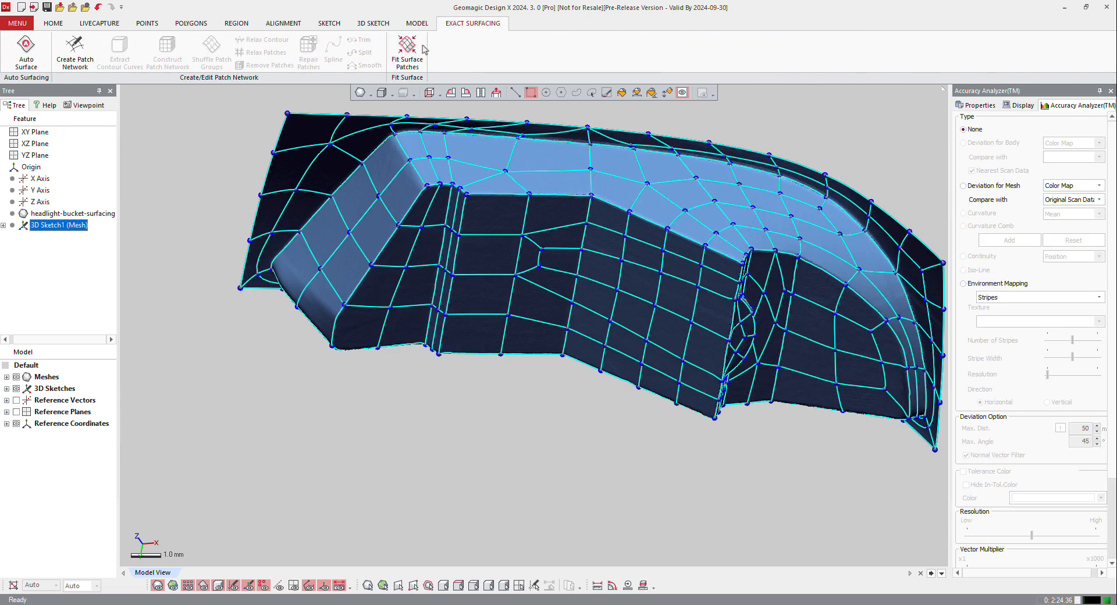
{"action": "left_click", "coordinate": [408, 53]}
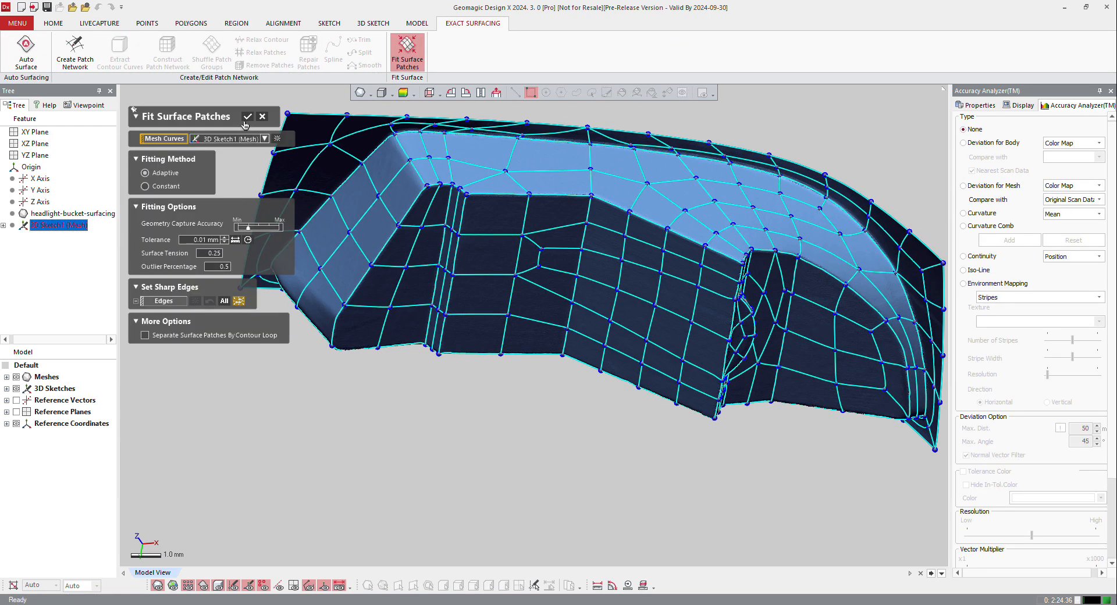
{"action": "left_click", "coordinate": [247, 117]}
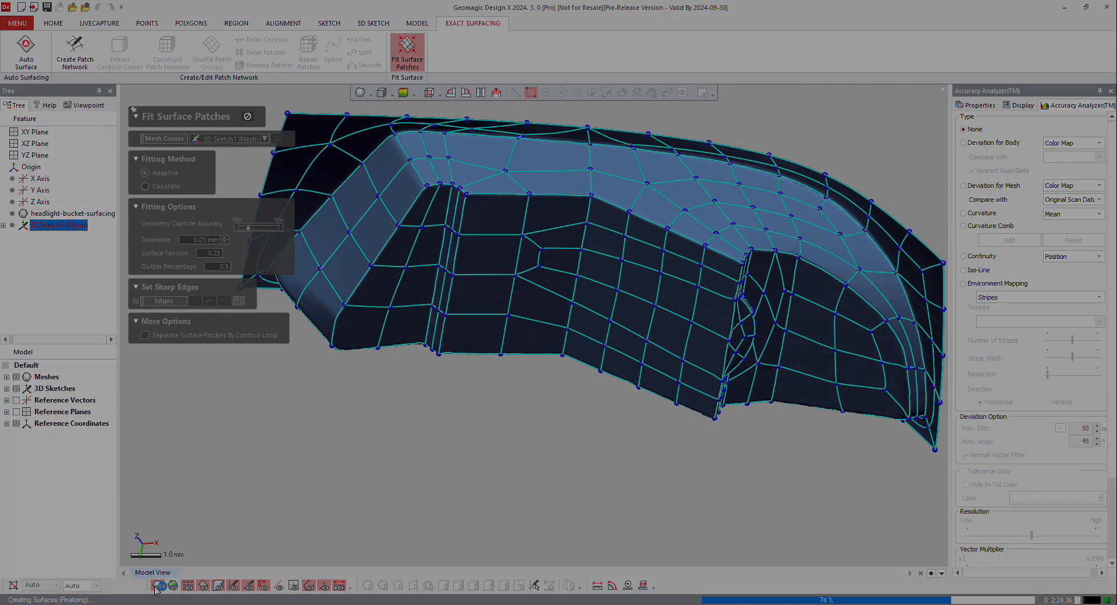
{"action": "left_click", "coordinate": [52, 23]}
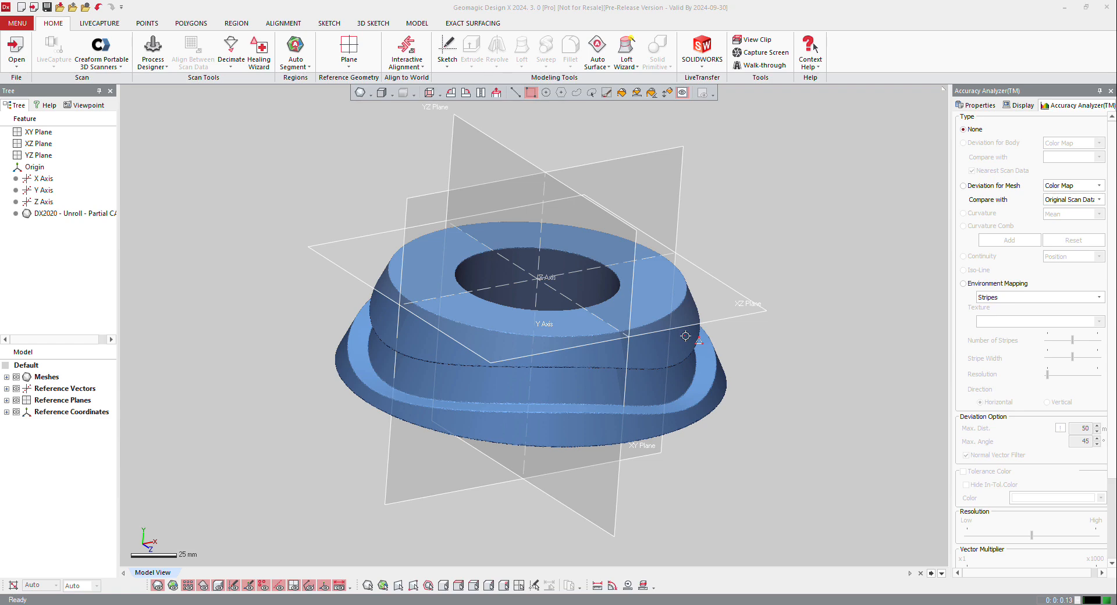
{"action": "mouse_move", "coordinate": [636, 122]}
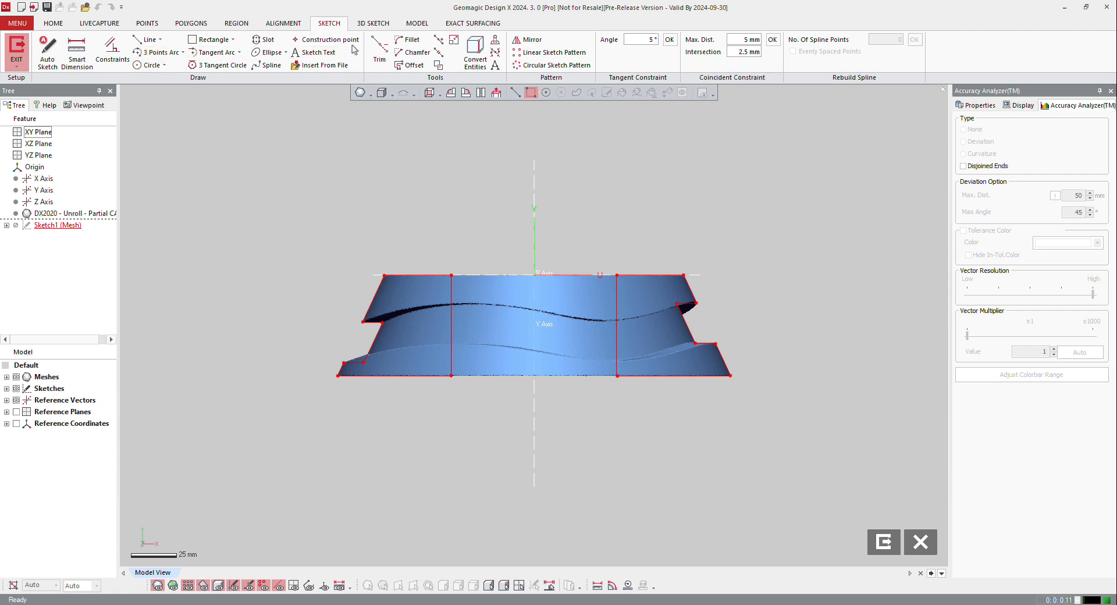
- Place a construction point at the lower-left corner of the cam profile sketch
{"action": "left_click", "coordinate": [332, 39]}
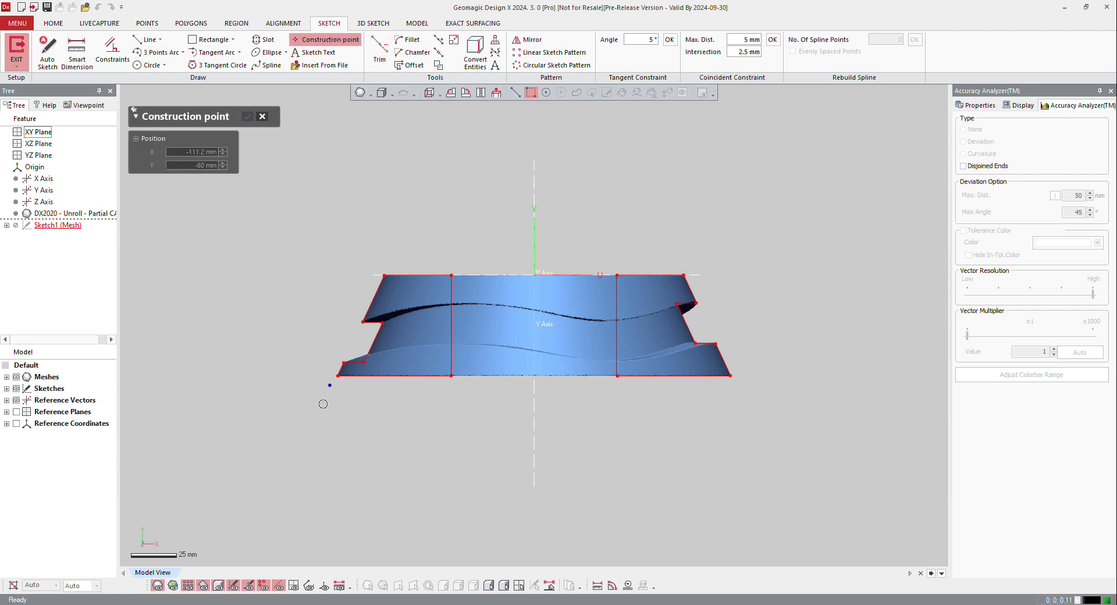
{"action": "left_click", "coordinate": [337, 373]}
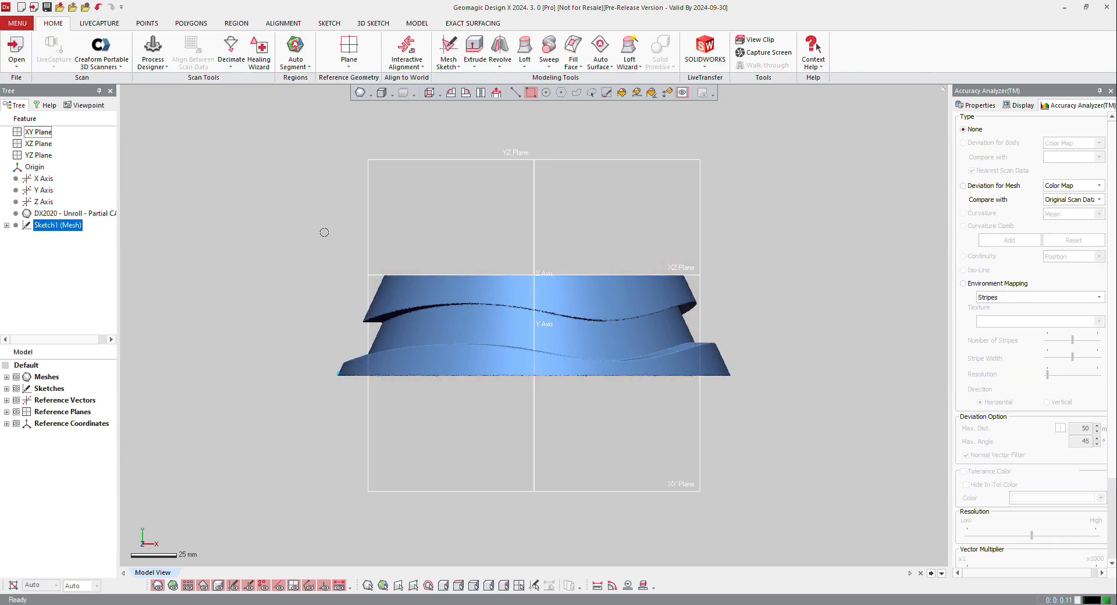
- Create reference points Point1 at the lower corner and Point2 at the centre by picking on the cam
{"action": "left_click", "coordinate": [348, 50]}
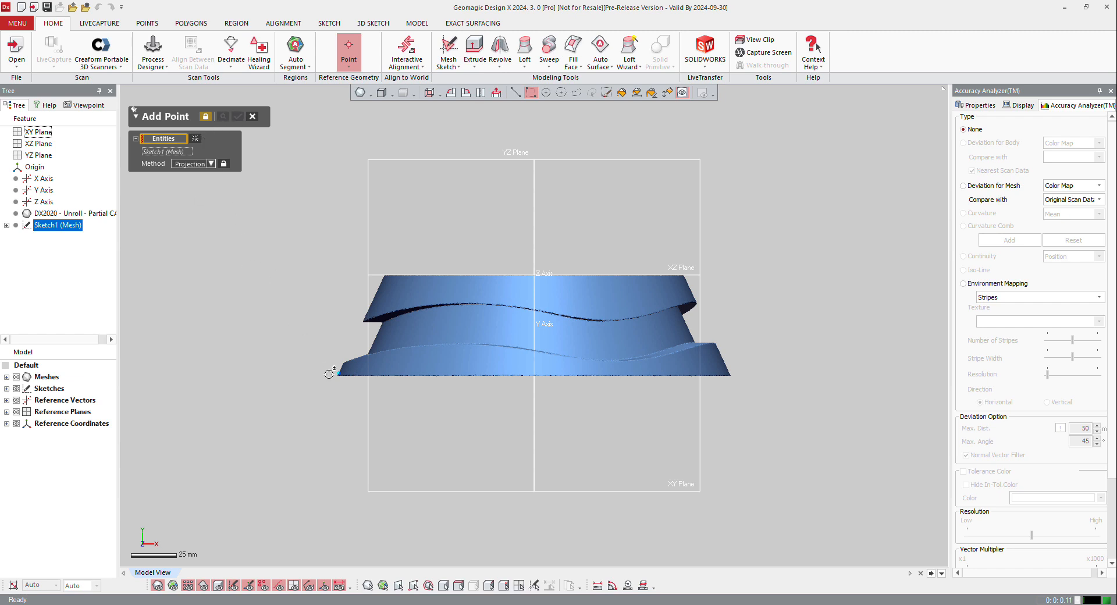
{"action": "left_click", "coordinate": [340, 373]}
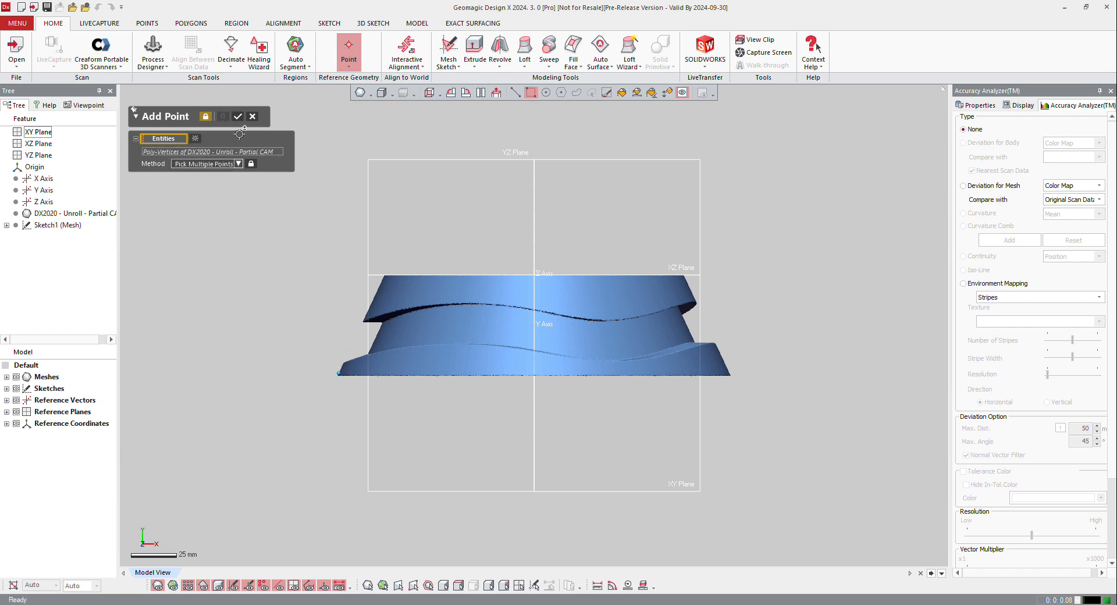
{"action": "left_click", "coordinate": [236, 164]}
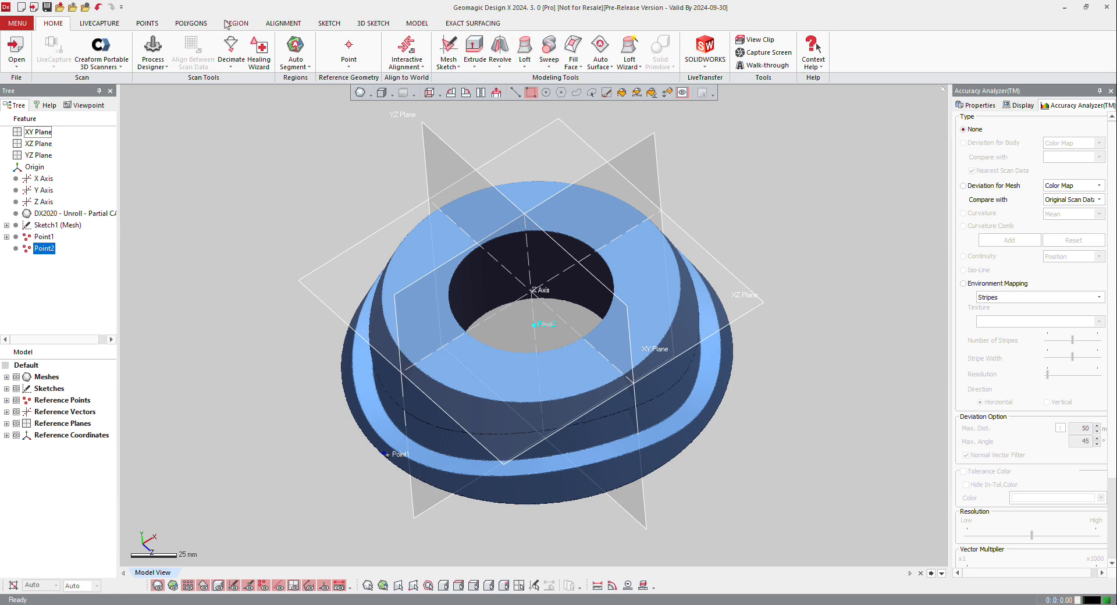
- Unroll the cam scan around the Y axis into Unrolled Mesh1 with the Unroll/Roll Scan tool
{"action": "left_click", "coordinate": [191, 23]}
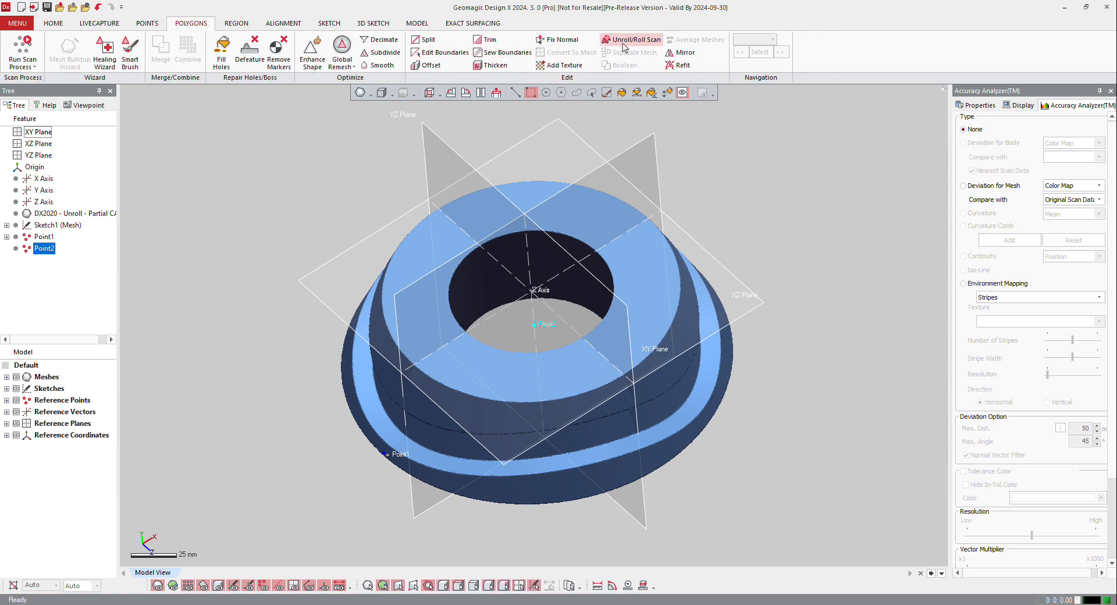
{"action": "left_click", "coordinate": [634, 40]}
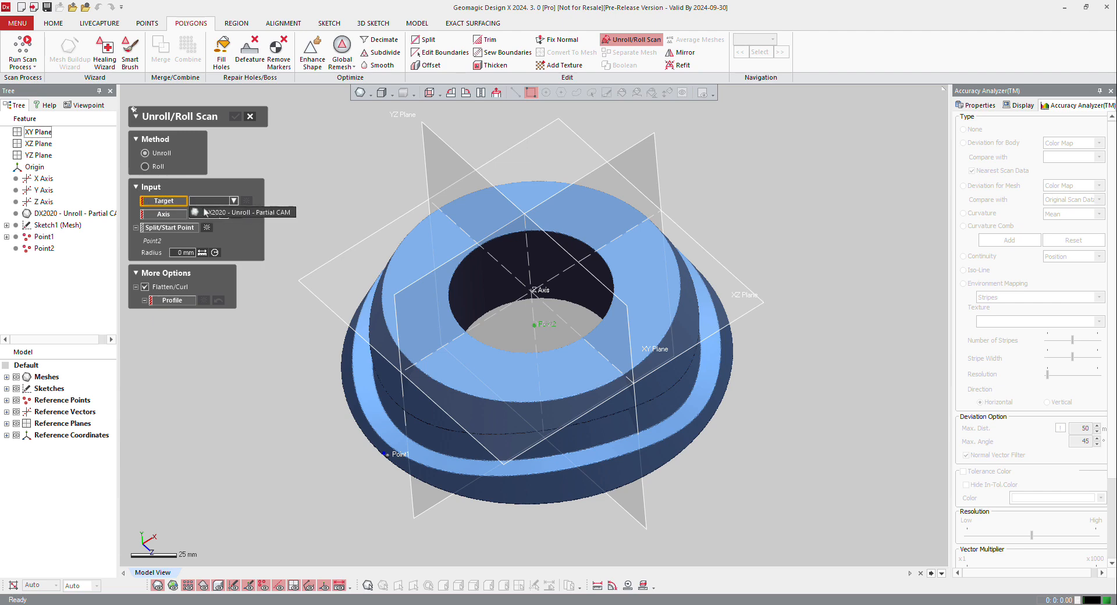
{"action": "left_click", "coordinate": [70, 213]}
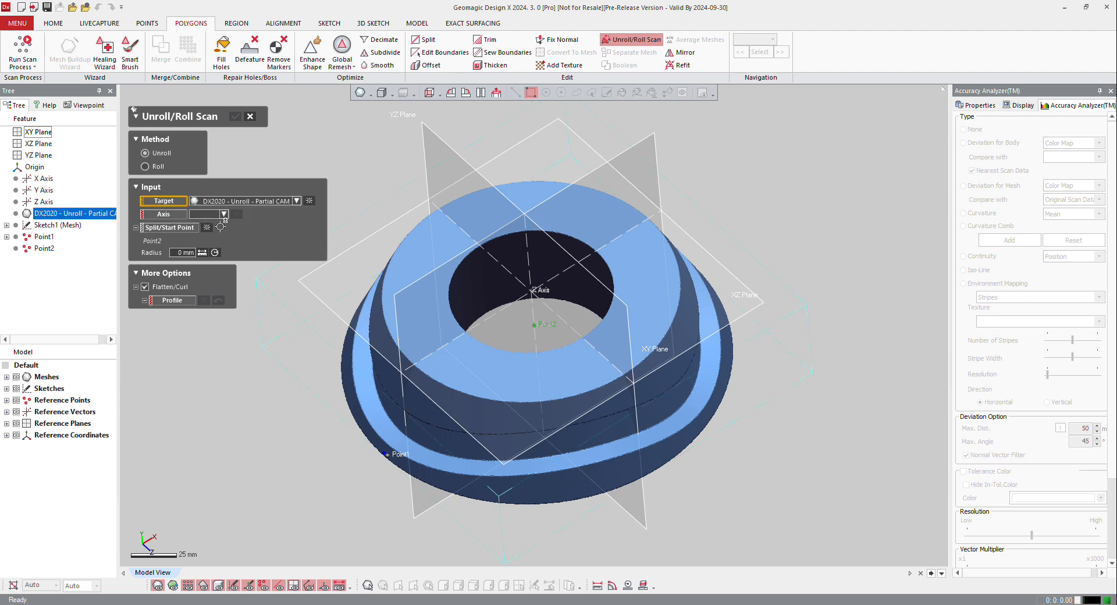
{"action": "left_click", "coordinate": [42, 189]}
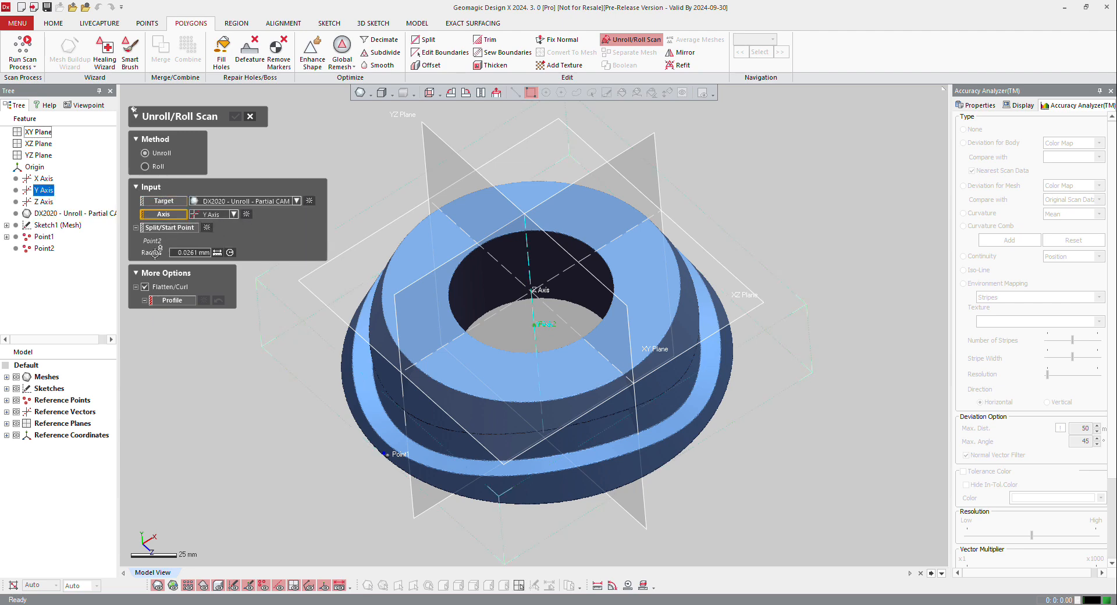
{"action": "left_click", "coordinate": [146, 288]}
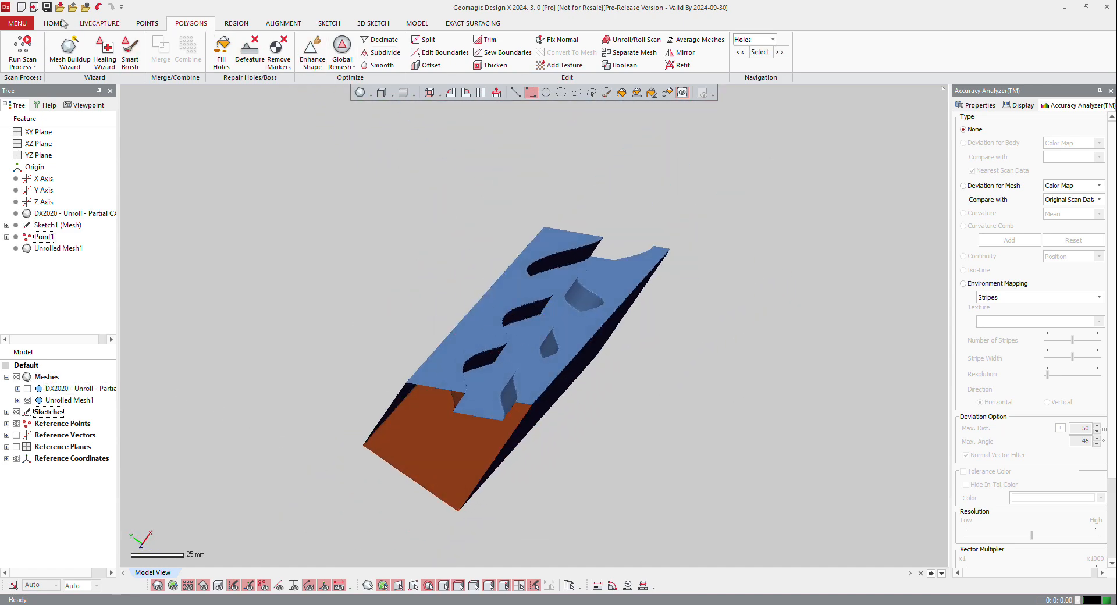
- Fit Plane1 to the flat mesh's top face and offset Plane2 6.5 mm below it
{"action": "left_click", "coordinate": [51, 24]}
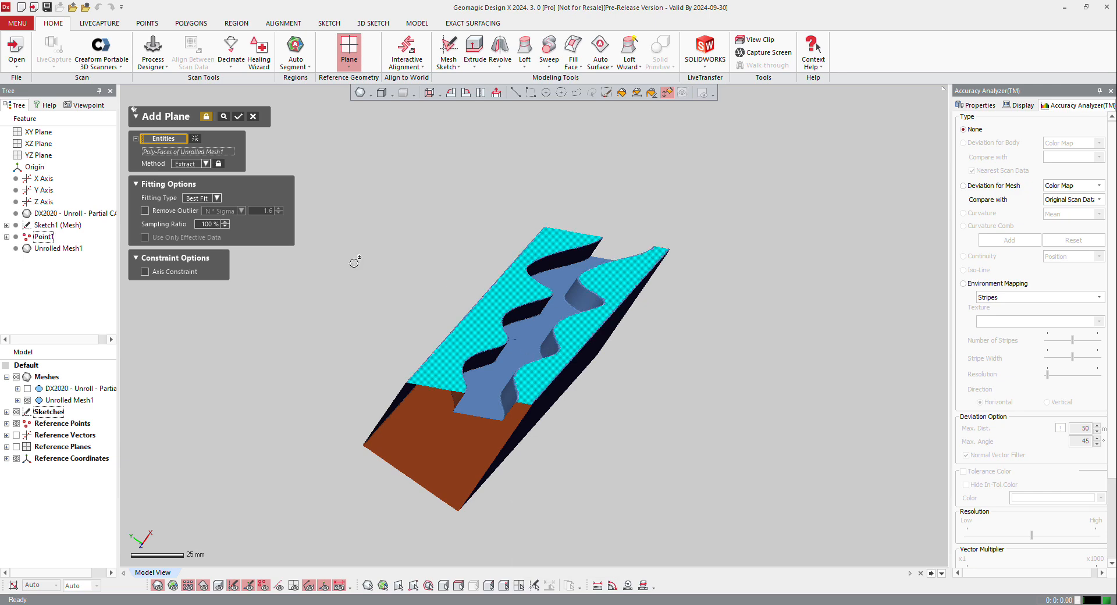
{"action": "left_click", "coordinate": [204, 163]}
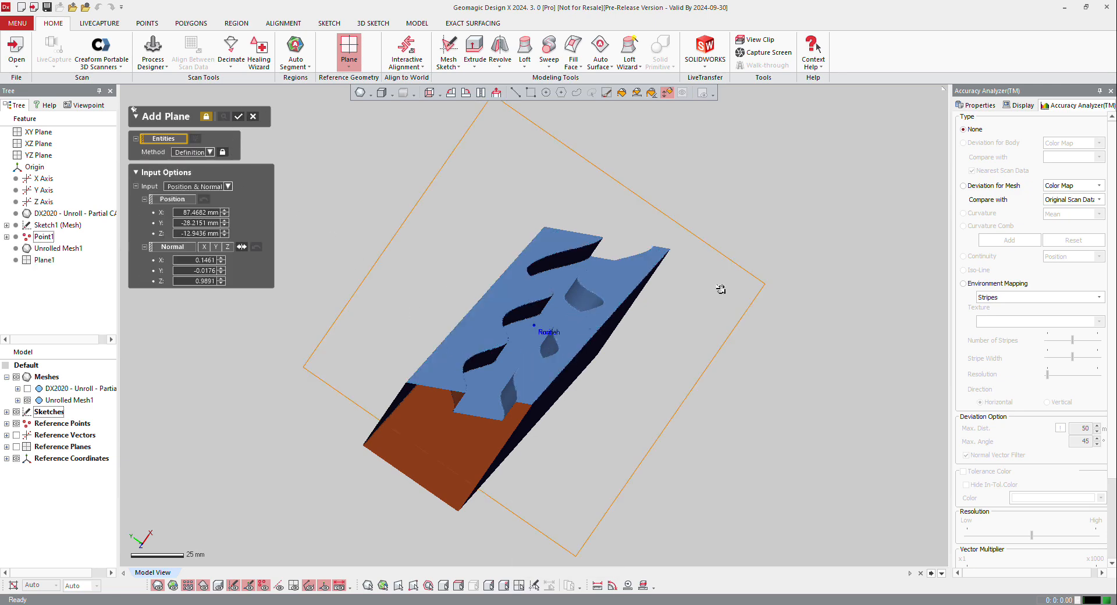
{"action": "left_click", "coordinate": [237, 117]}
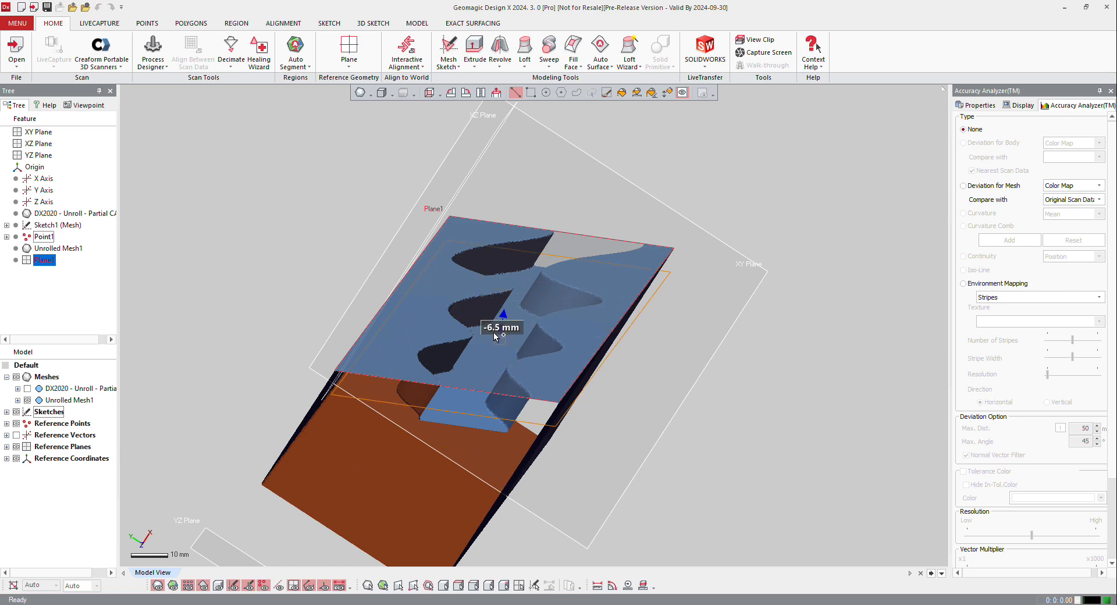
{"action": "left_click_drag", "start_coordinate": [500, 313], "coordinate": [500, 312]}
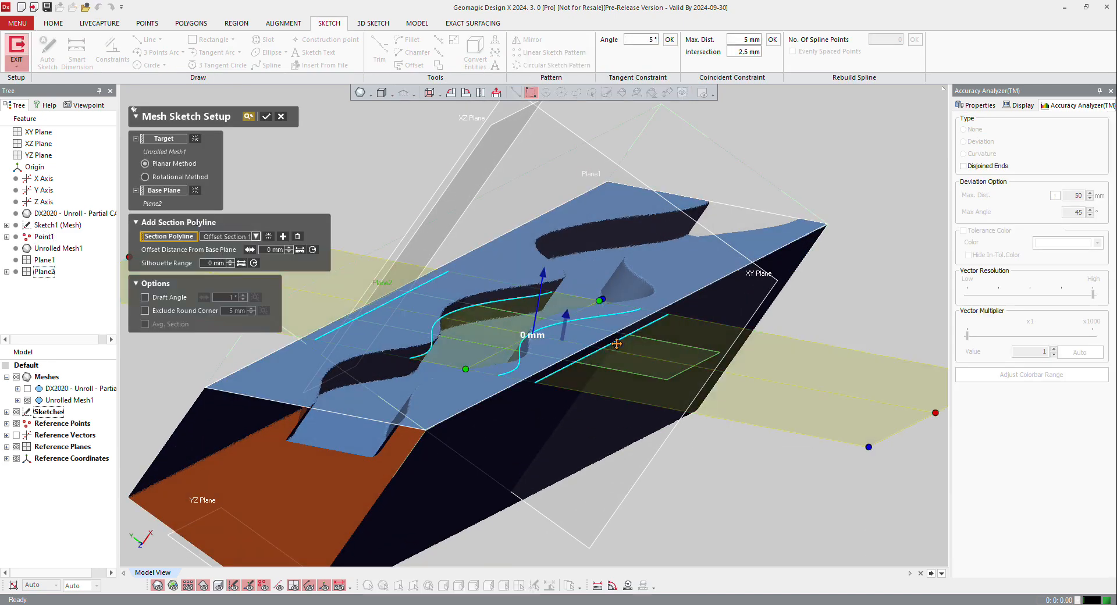
- Create Sketch2 as a planar mesh section of Unrolled Mesh1 on Plane2
{"action": "left_click_drag", "start_coordinate": [617, 344], "coordinate": [316, 463]}
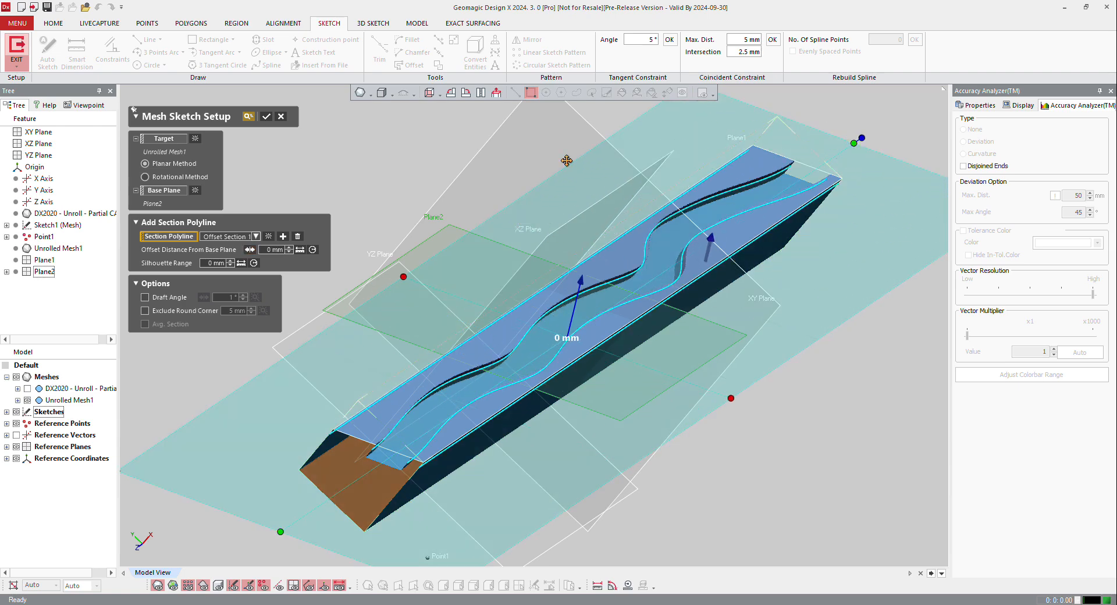
{"action": "left_click", "coordinate": [265, 116]}
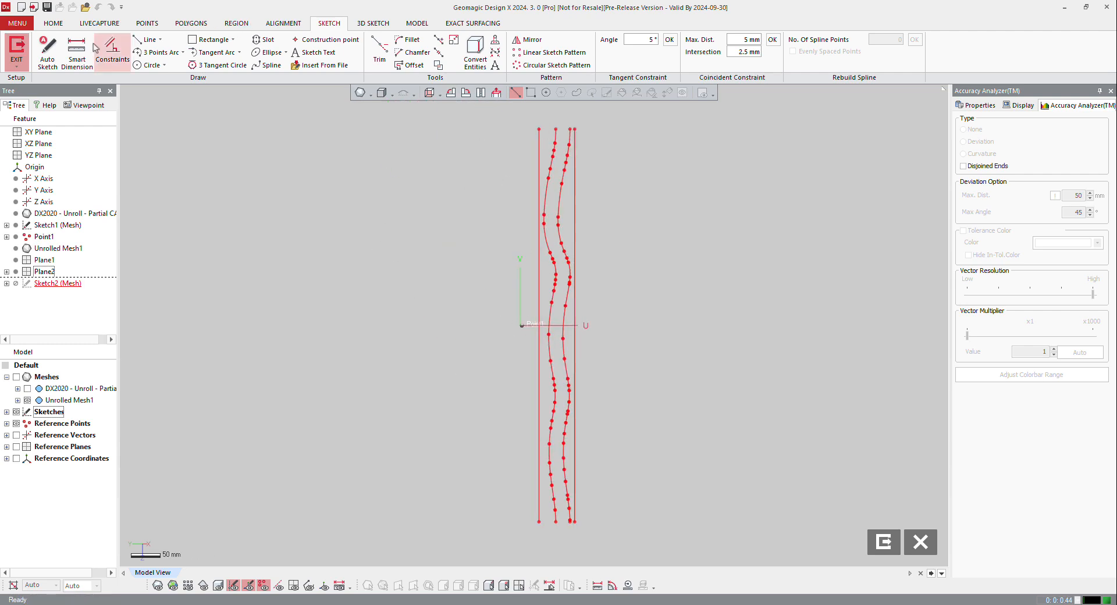
- Auto Sketch all section polylines into fitted lines and arcs
{"action": "left_click", "coordinate": [47, 47]}
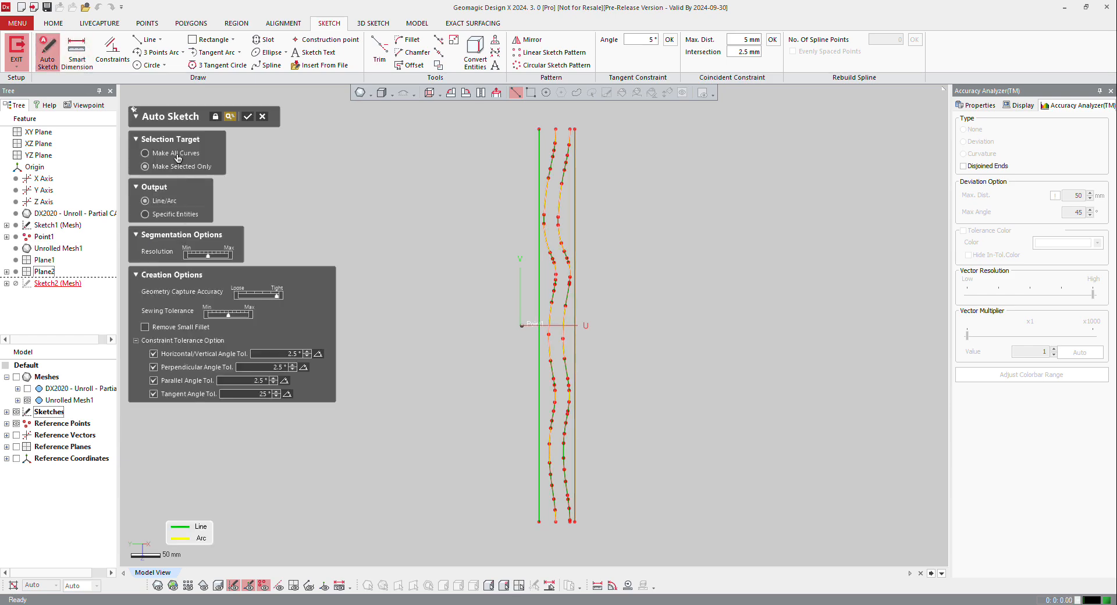
{"action": "left_click", "coordinate": [143, 153]}
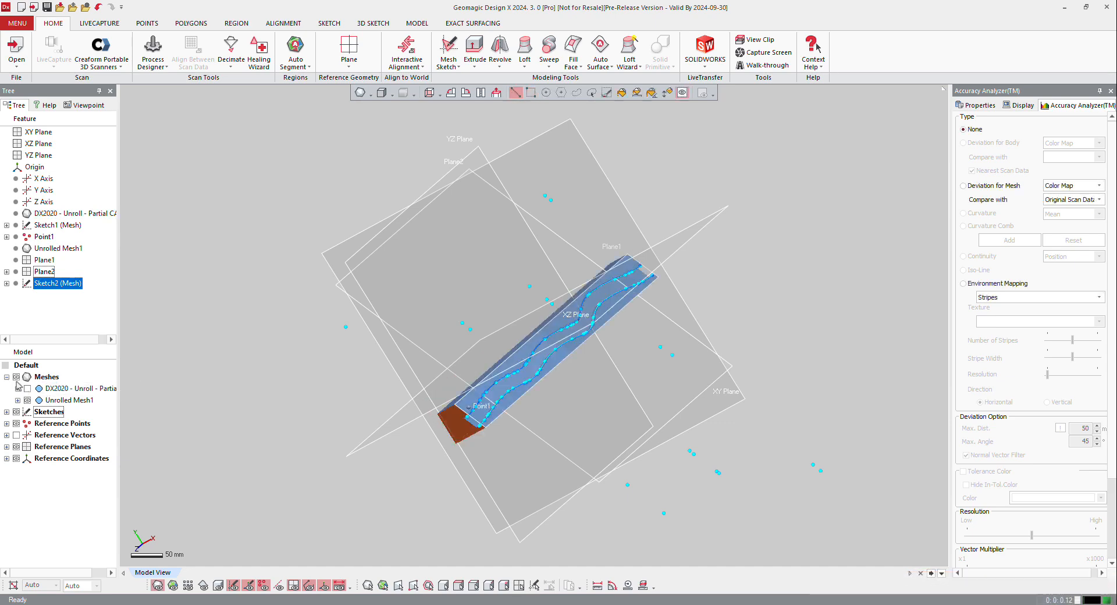
- Show the original cam mesh instead of the flat mesh and start a 3D sketch
{"action": "left_click", "coordinate": [23, 400]}
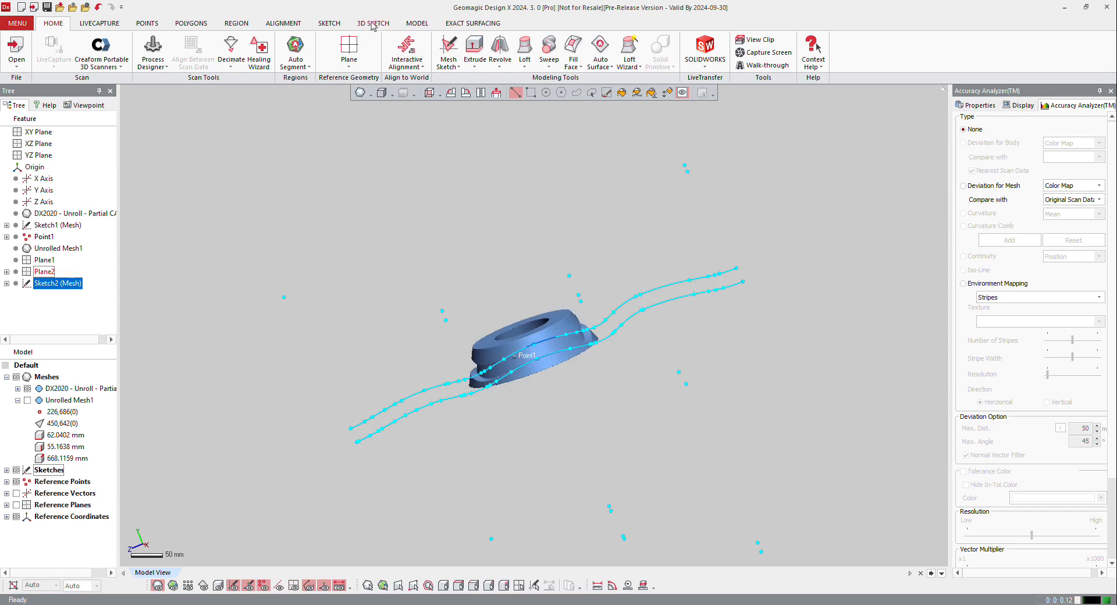
{"action": "left_click", "coordinate": [373, 24]}
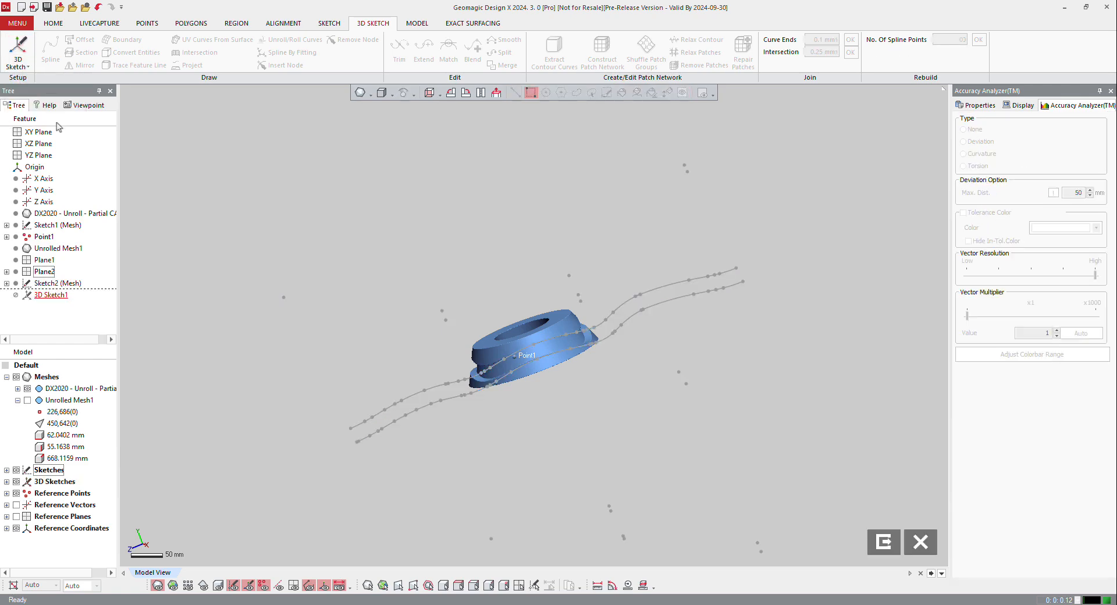
- Set Unroll/Roll Curves to roll Sketch2's seven curves around the Y axis
{"action": "left_click", "coordinate": [291, 40]}
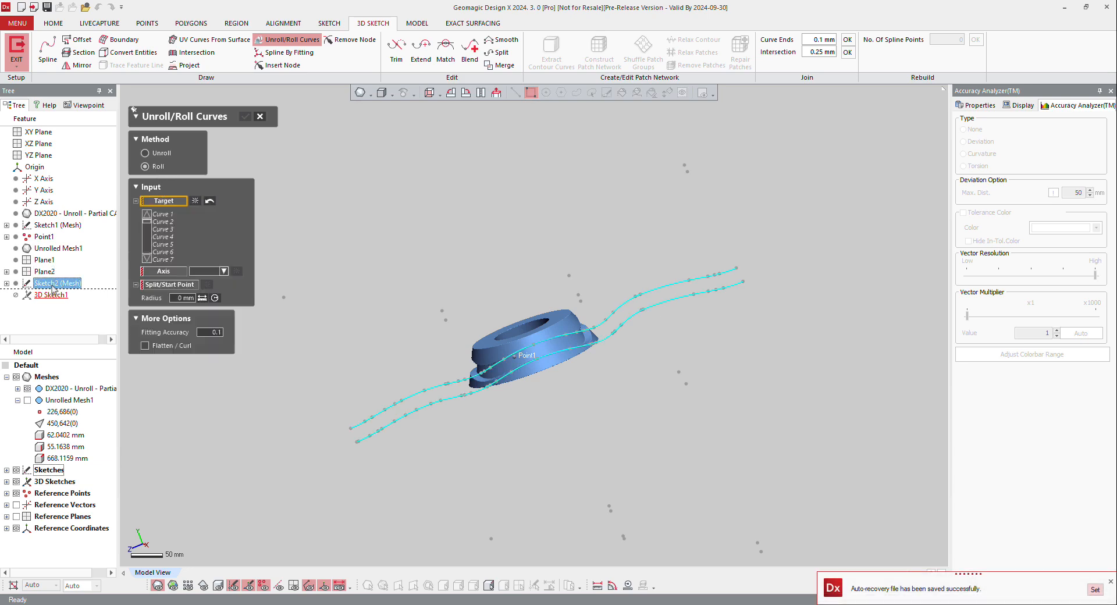
{"action": "left_click", "coordinate": [163, 271]}
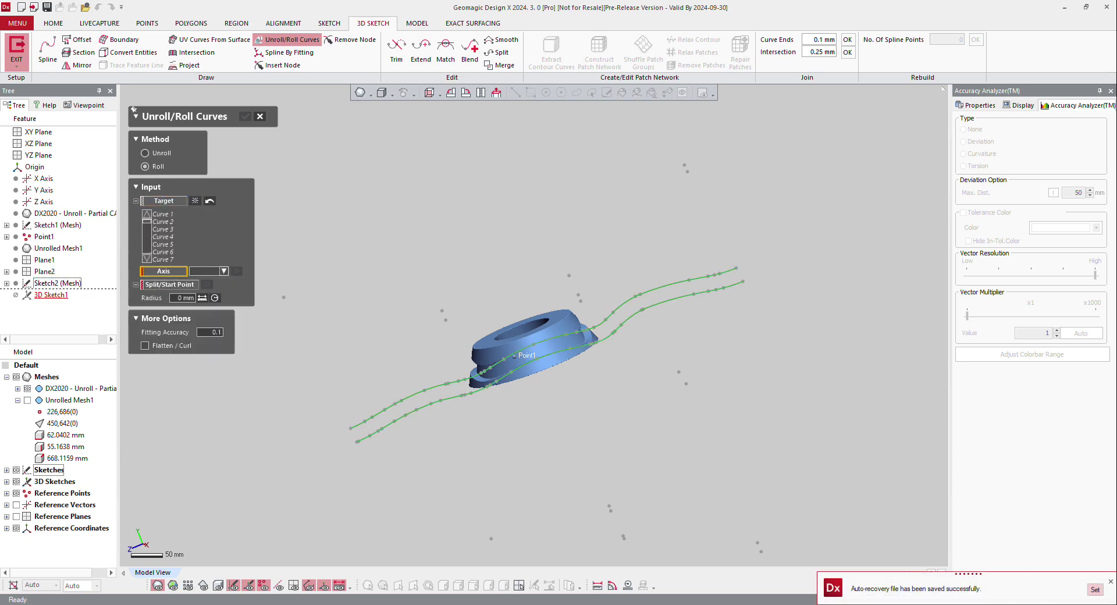
{"action": "left_click", "coordinate": [233, 271]}
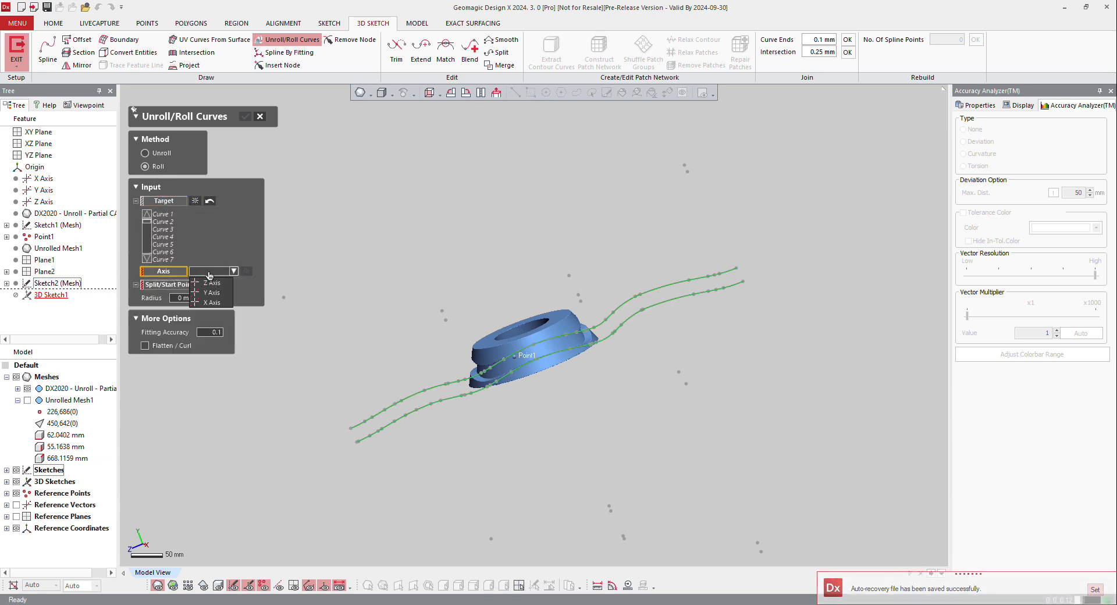
{"action": "left_click", "coordinate": [210, 292]}
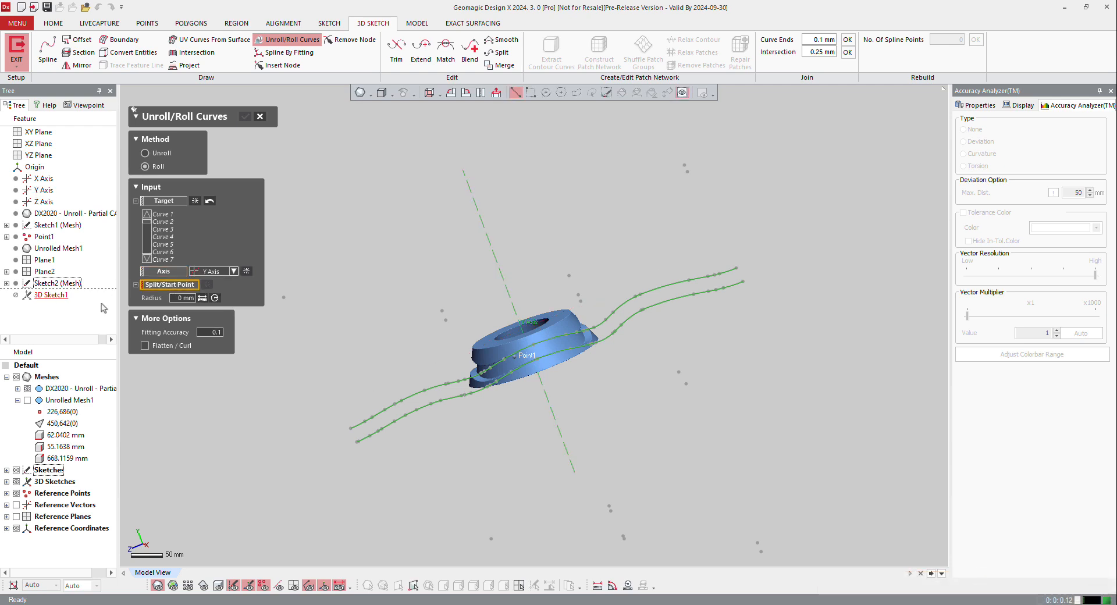